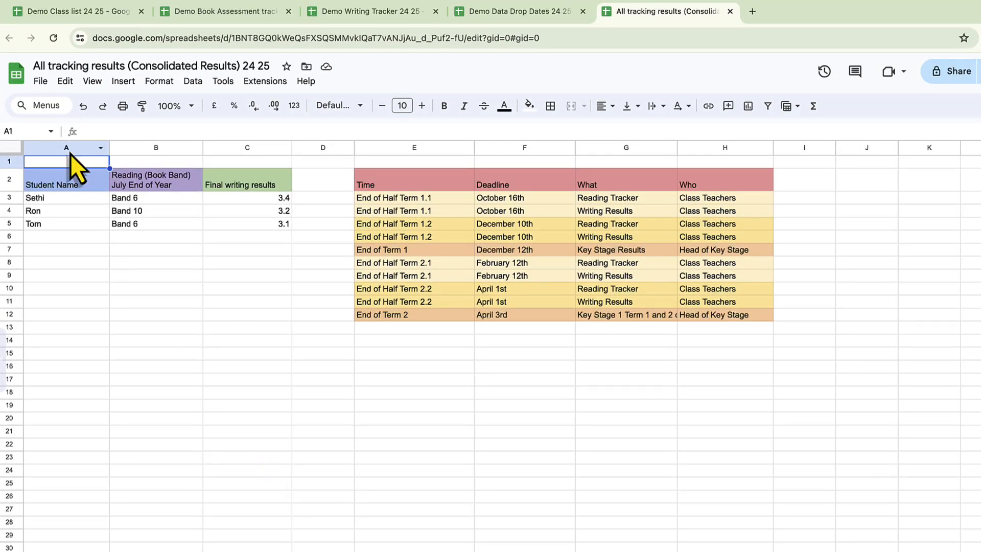
Review the class list and book assessment tracker spreadsheets alongside the consolidated results sheet.
click(65, 147)
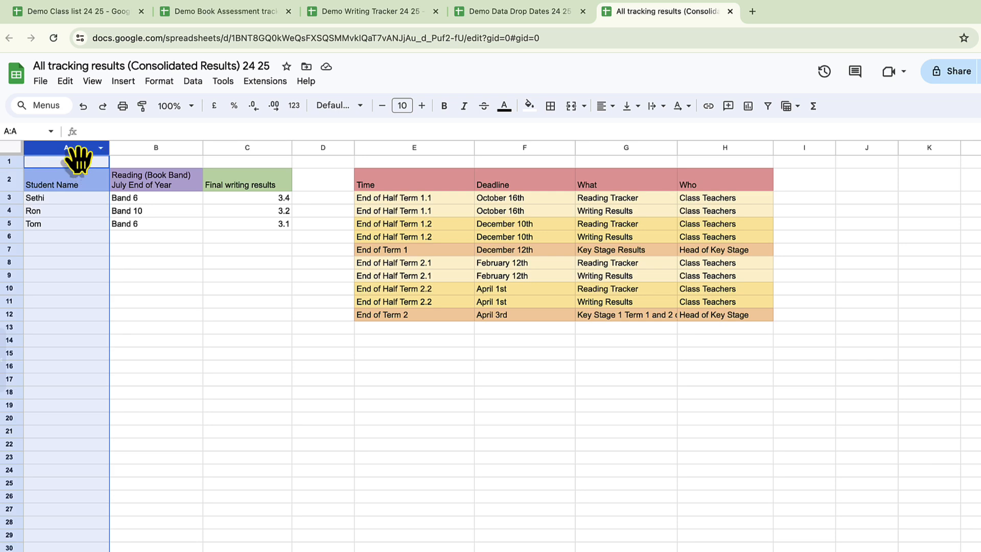
click(74, 11)
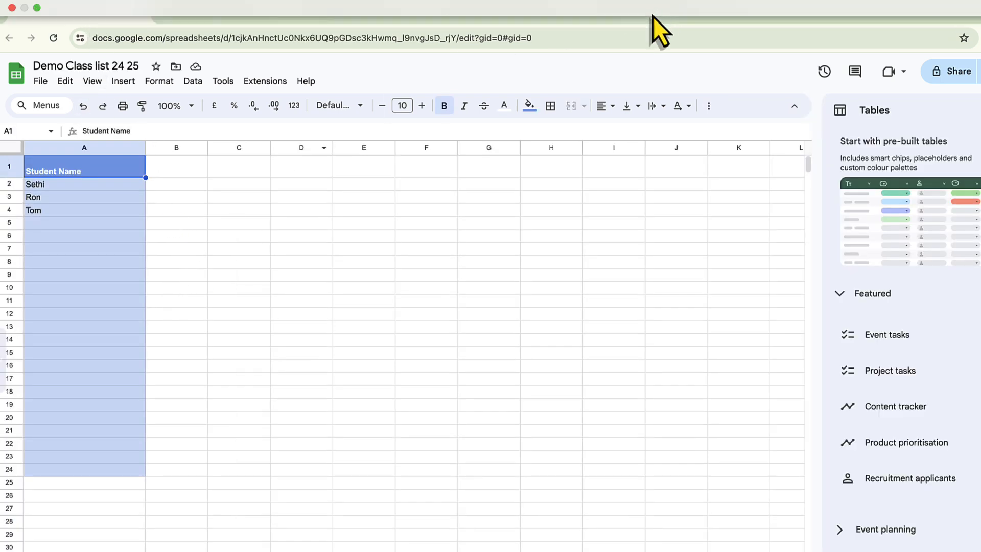
click(667, 11)
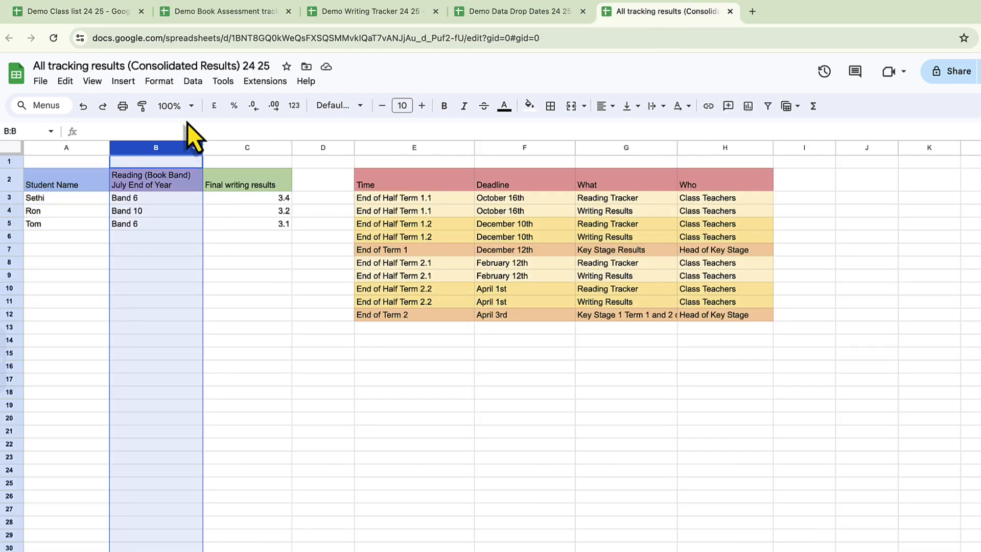
click(218, 12)
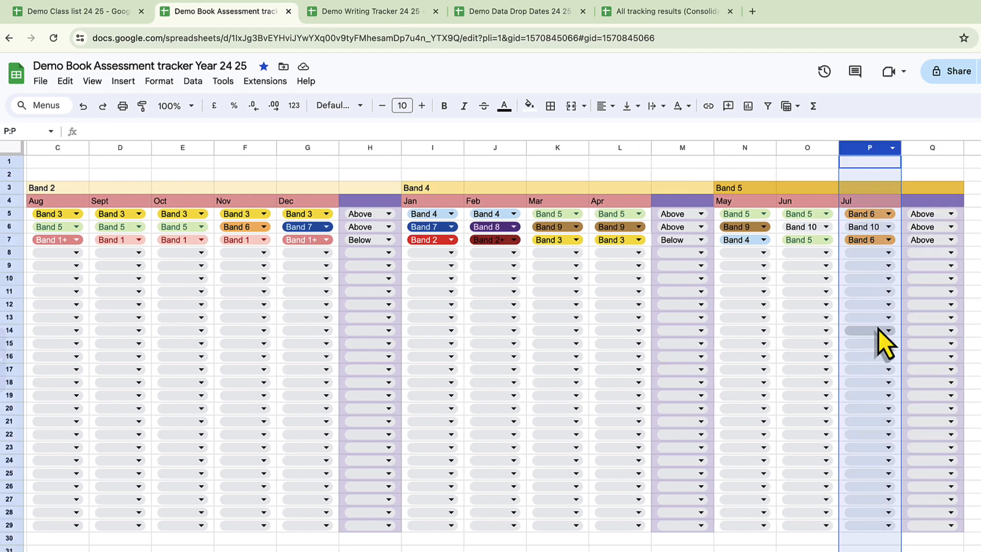
click(664, 11)
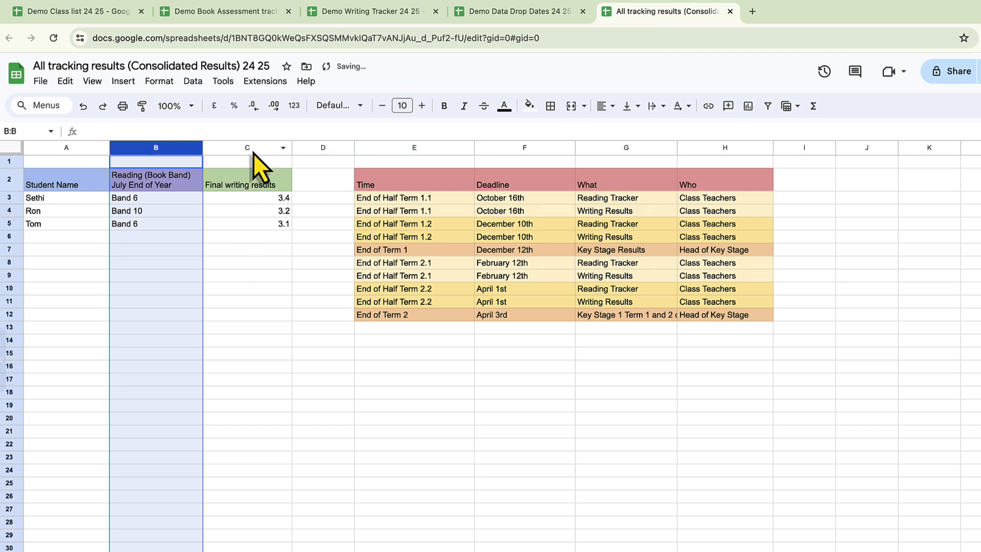
Review the writing tracker and data drop dates sheets, then create a new blank spreadsheet via File > New.
click(369, 11)
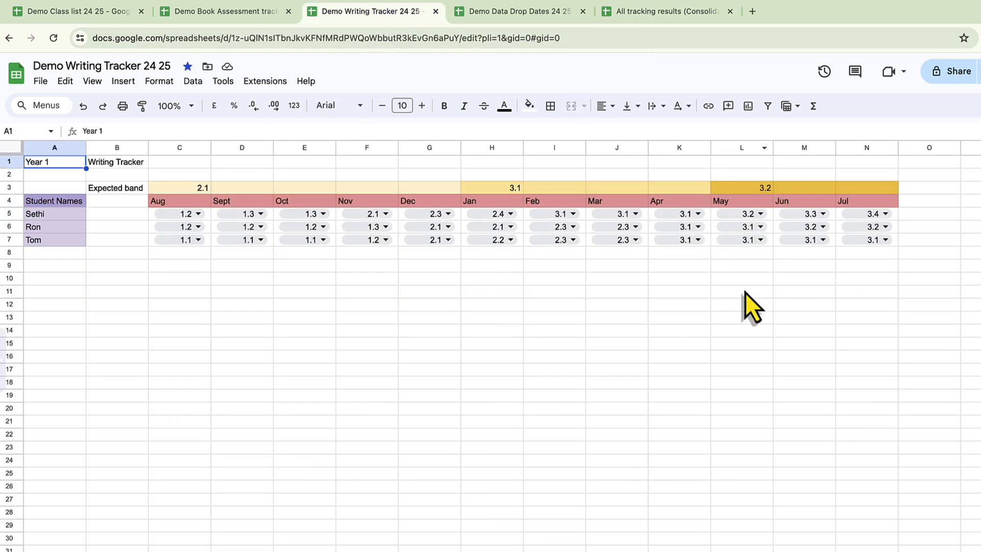
mouse_move(714, 319)
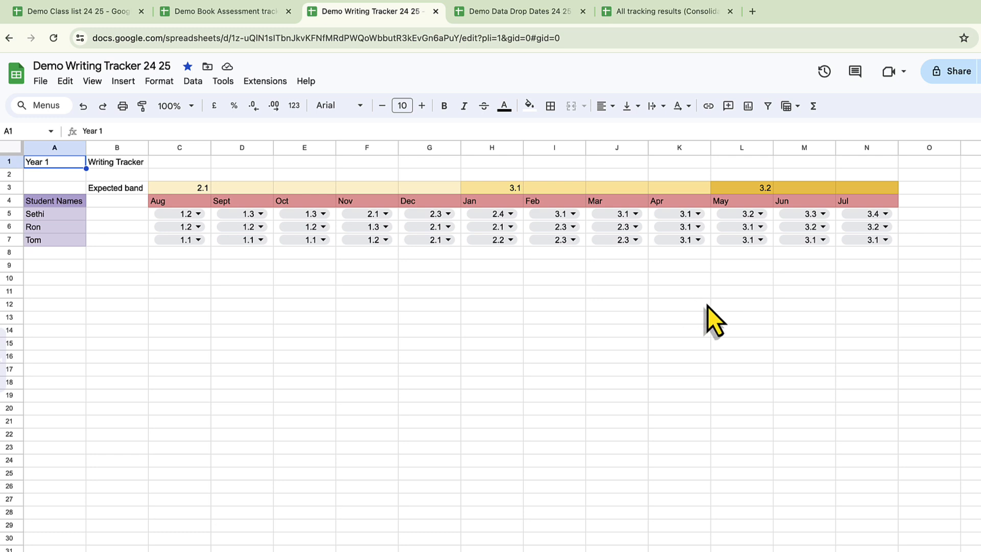
click(519, 12)
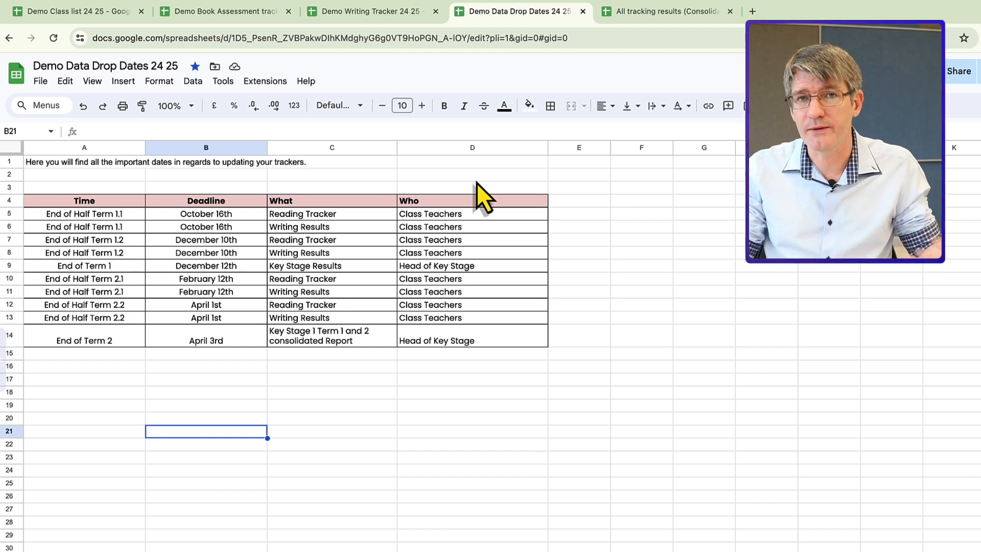
mouse_move(254, 259)
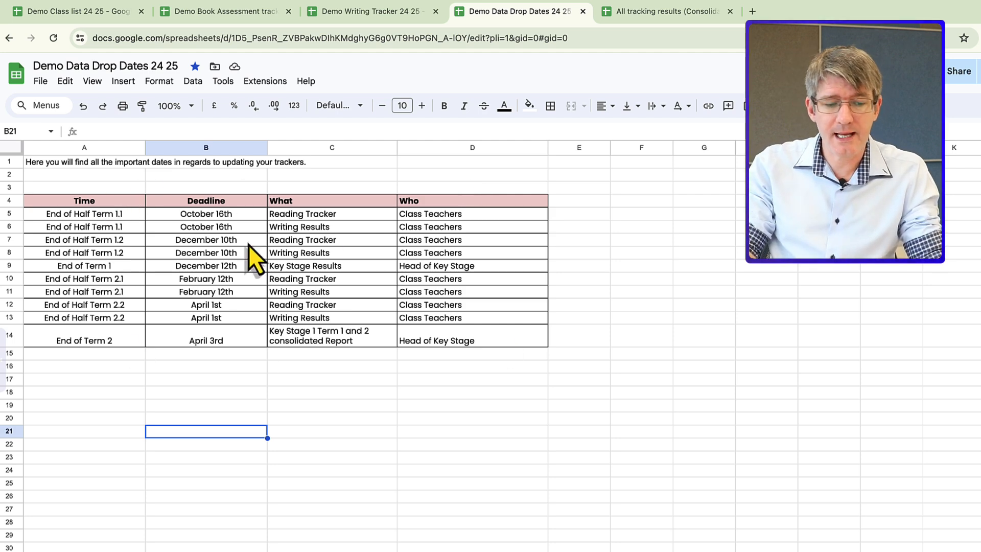
click(664, 11)
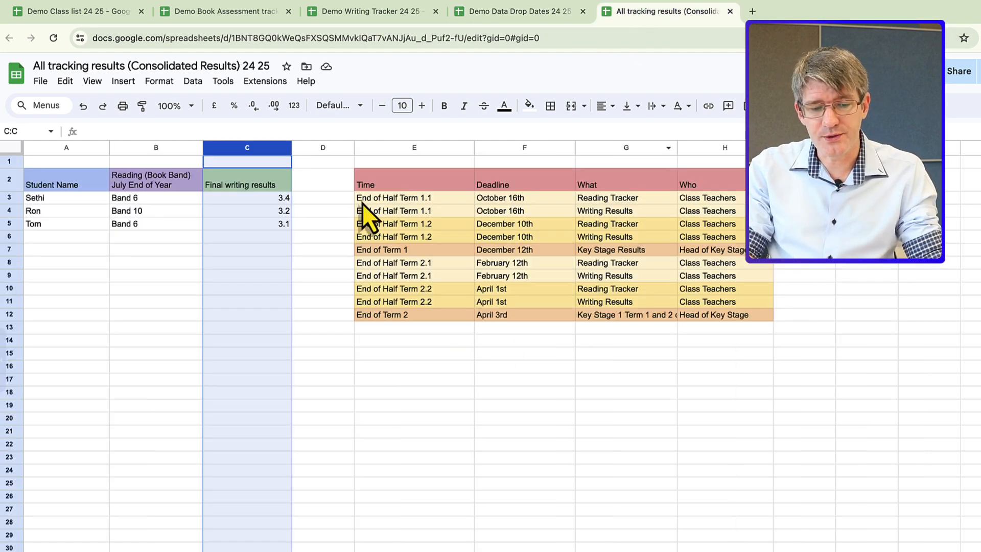
mouse_move(588, 269)
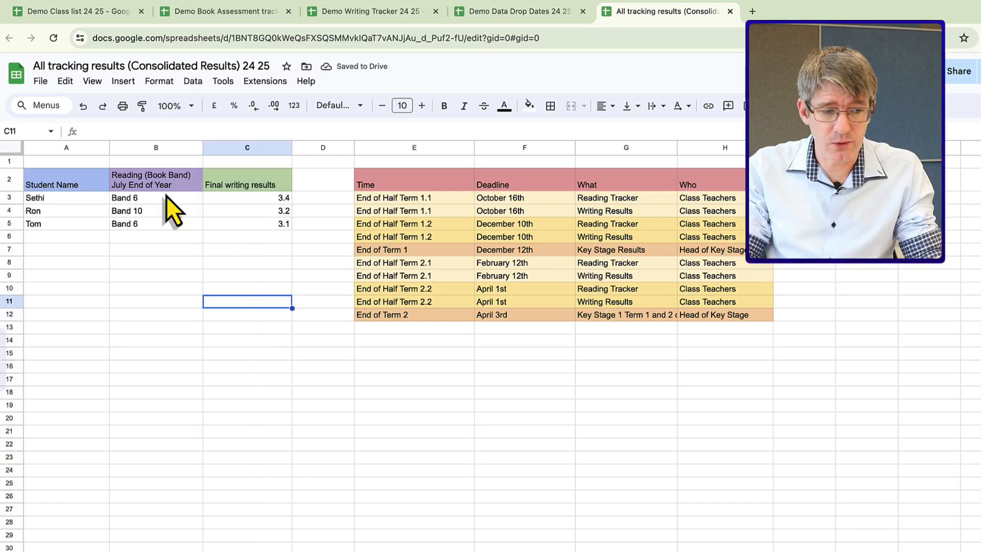
click(40, 81)
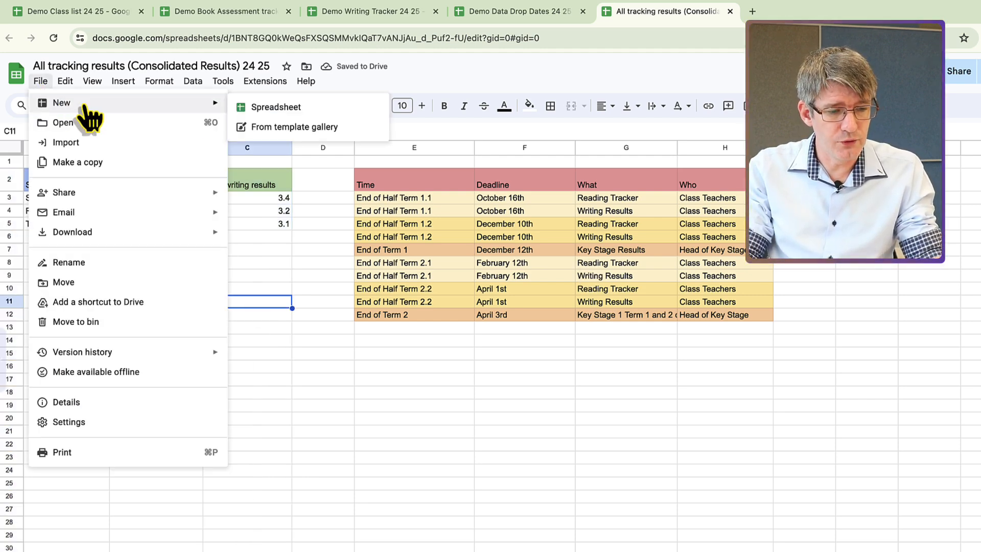
click(274, 107)
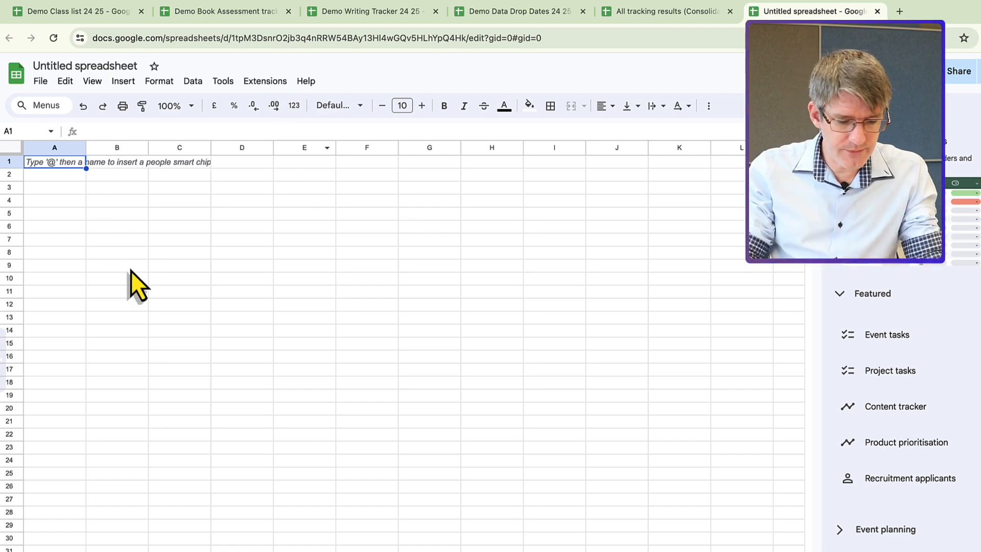
Enter headings Students Names, End of Year reading, End of Year writing and Important Dates in row 1.
text(Students)
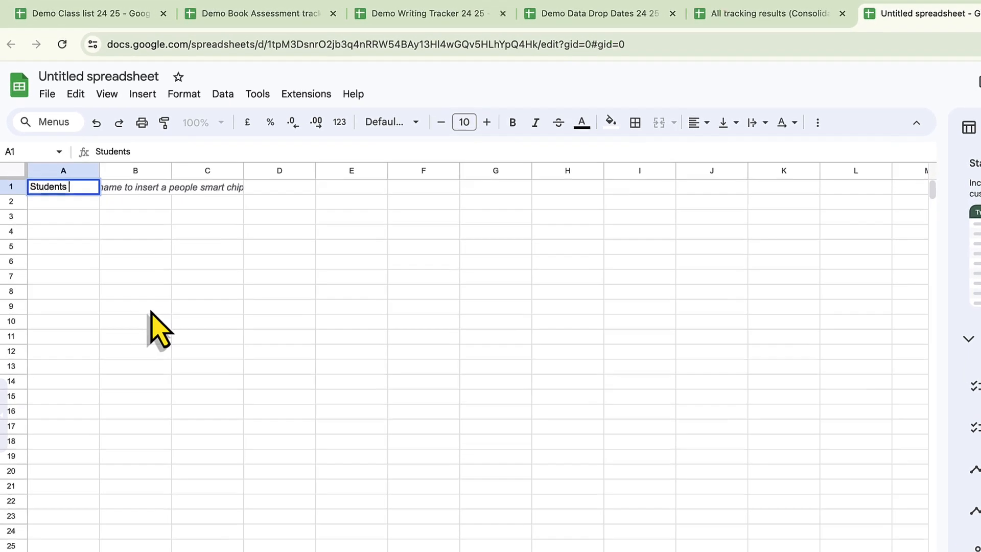
text(Names)
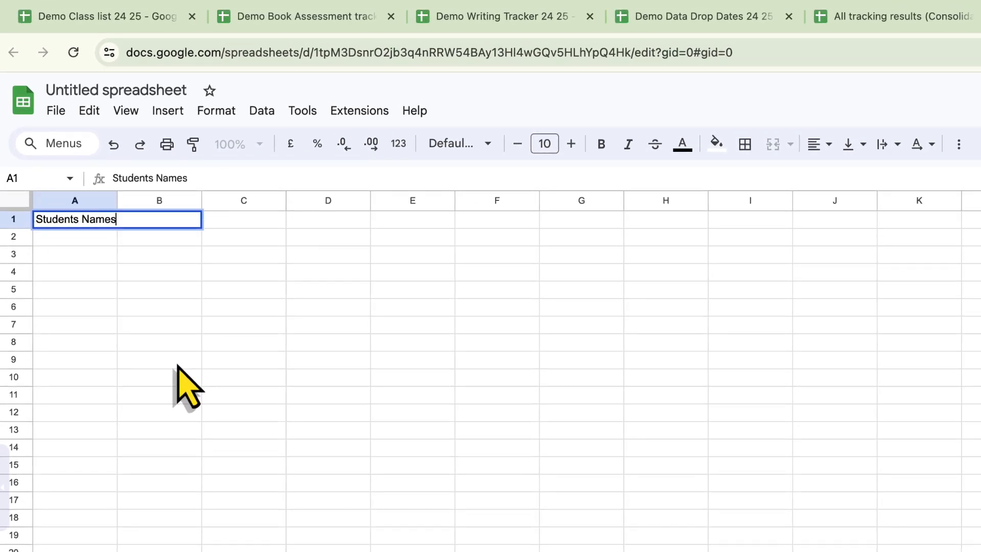
mouse_move(160, 202)
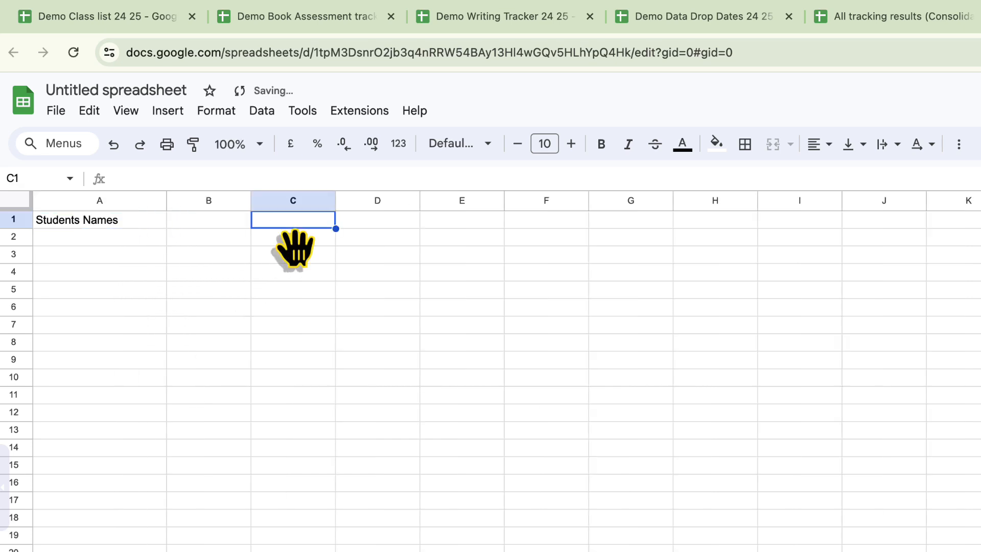
text(End of Year reading)
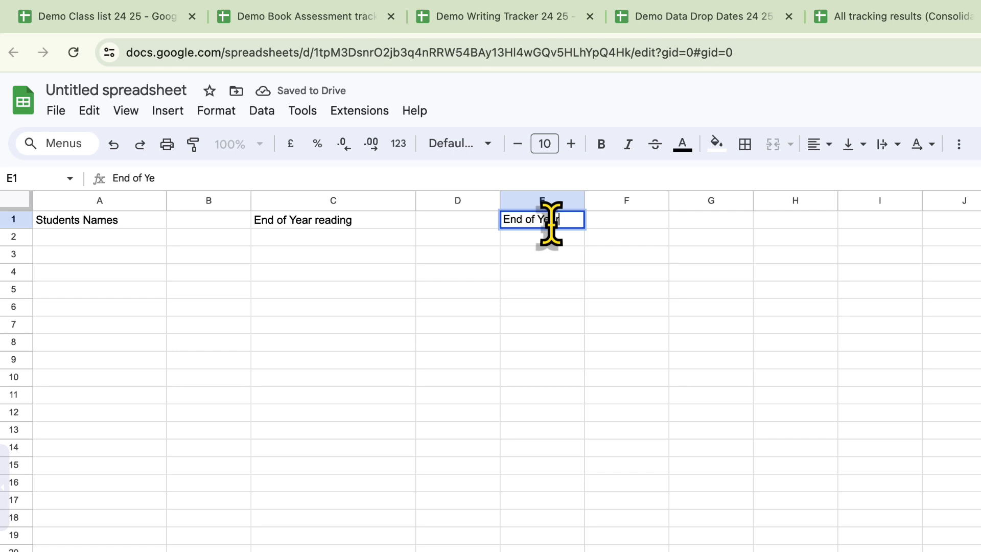
text(writing)
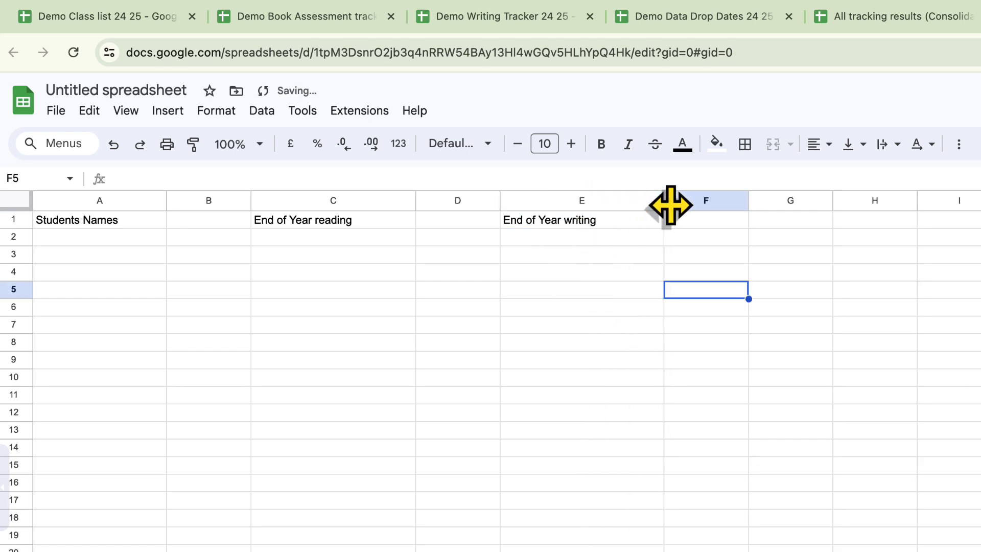
mouse_move(816, 263)
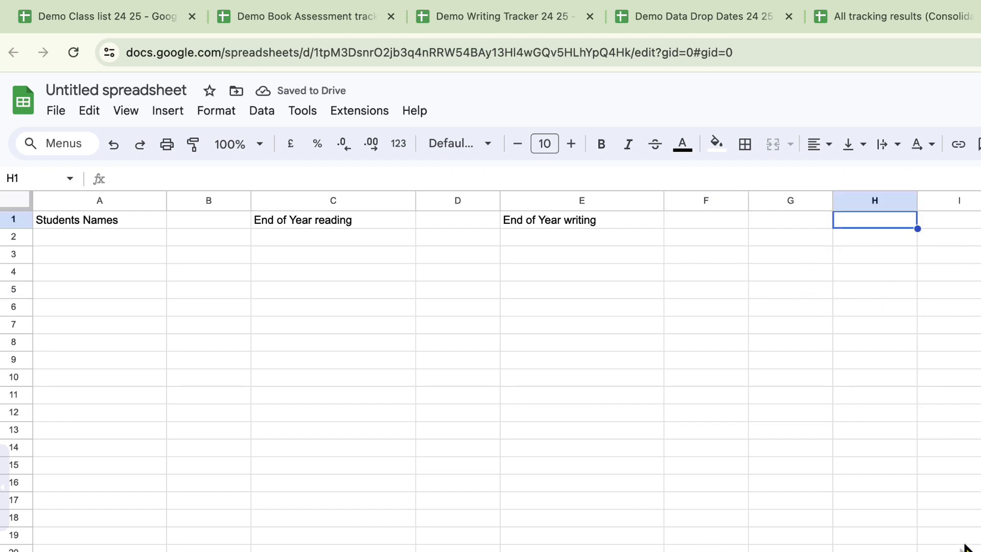
text(Important Dates)
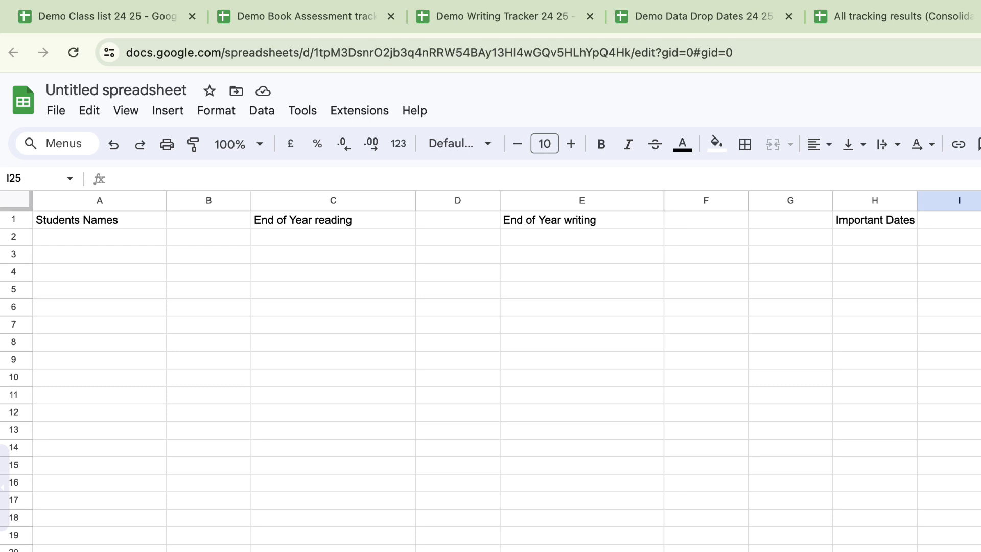
click(701, 16)
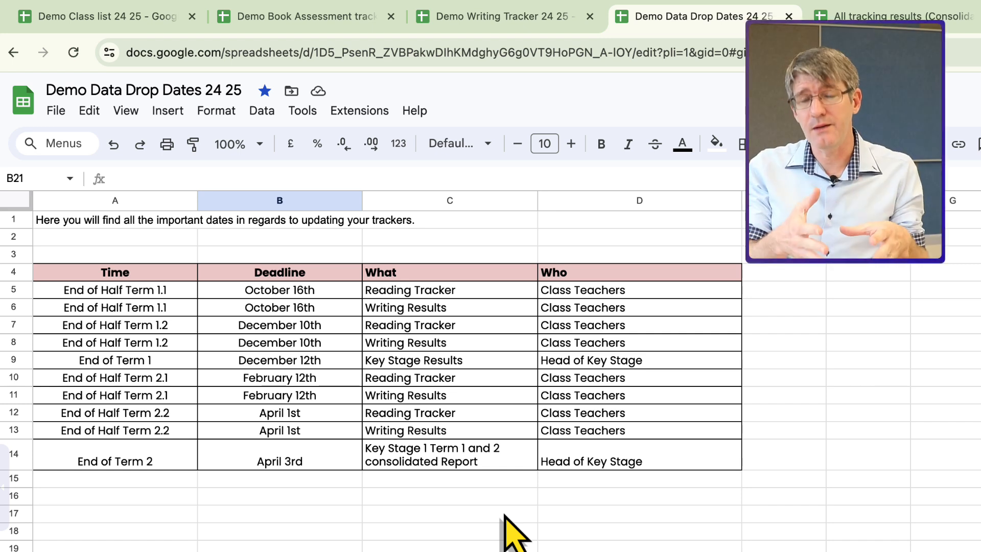
click(103, 16)
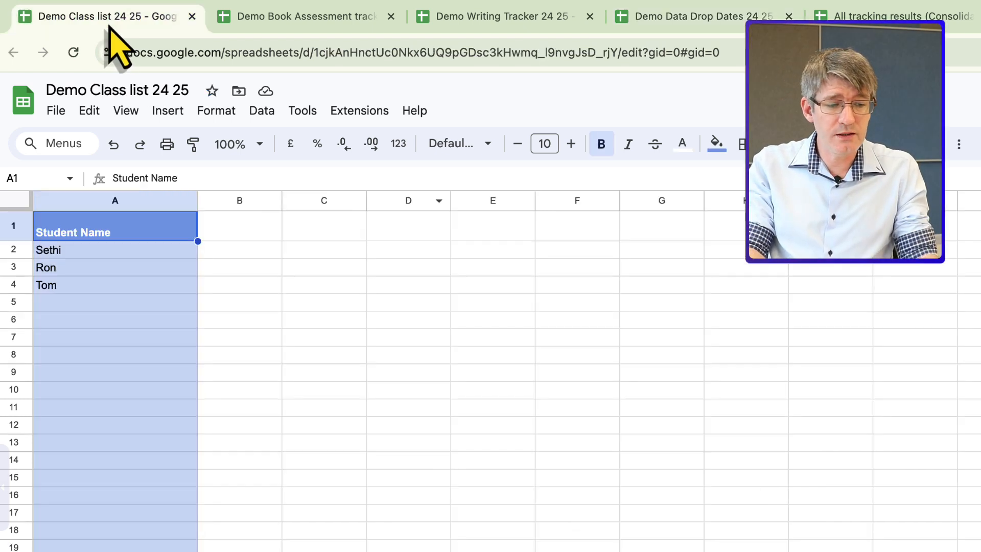
click(304, 17)
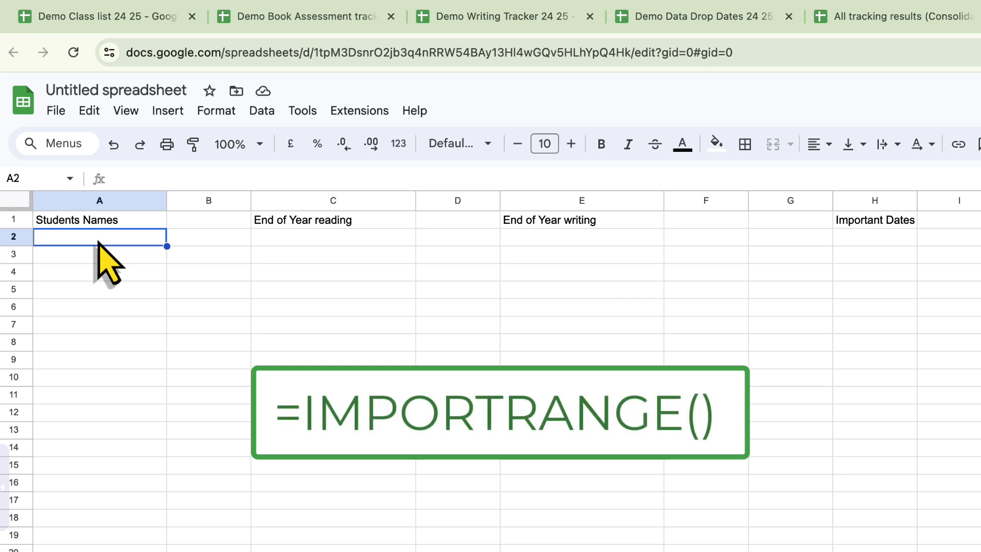
Start an =IMPORTRANGE( formula in A2 under Students Names.
text(=)
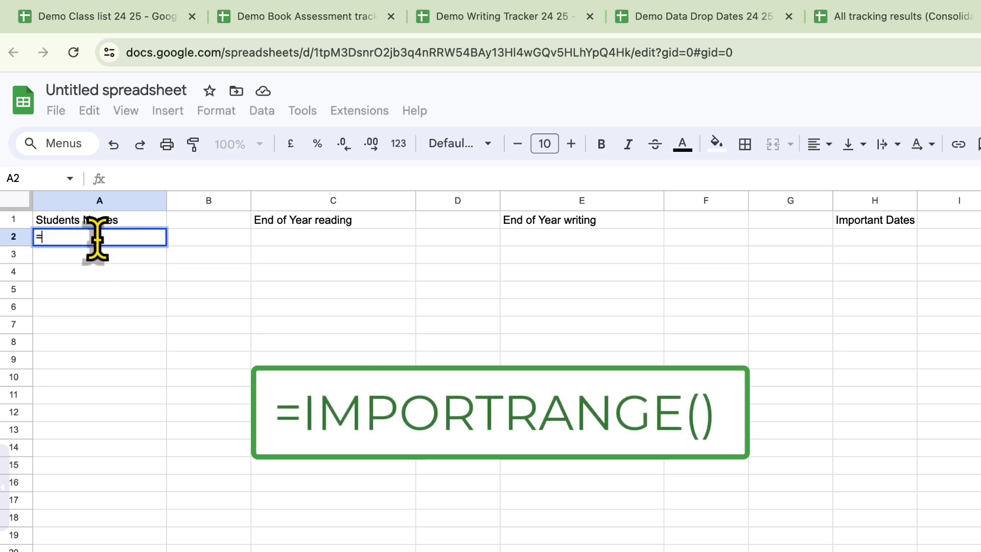
text(importra)
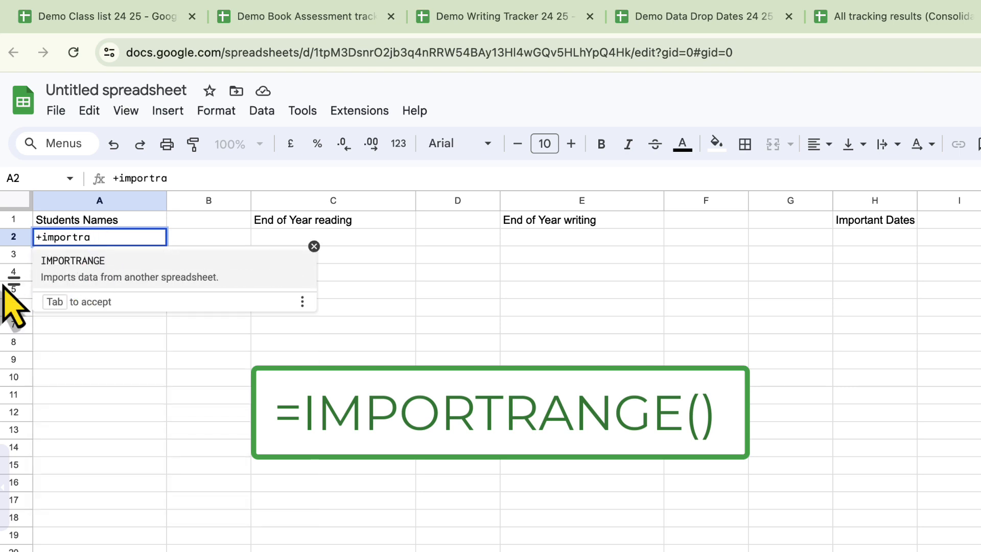
key(Tab)
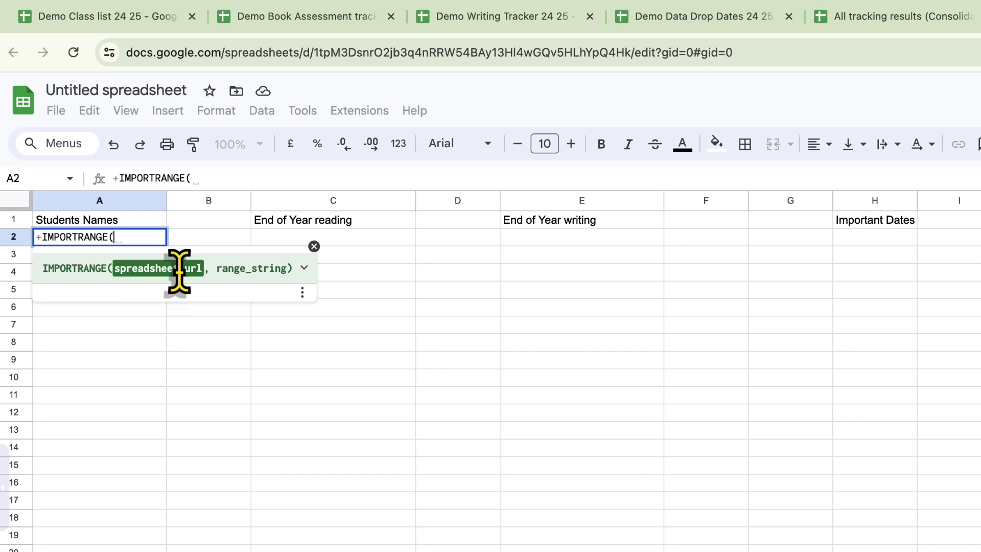
mouse_move(164, 47)
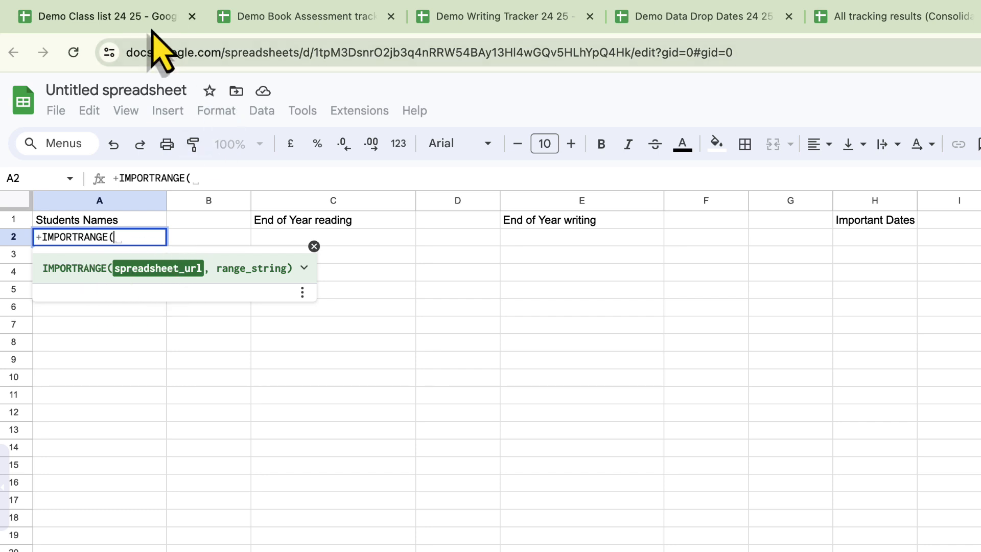
Switch to the Demo Class list 24 25 spreadsheet to copy its web address.
click(94, 16)
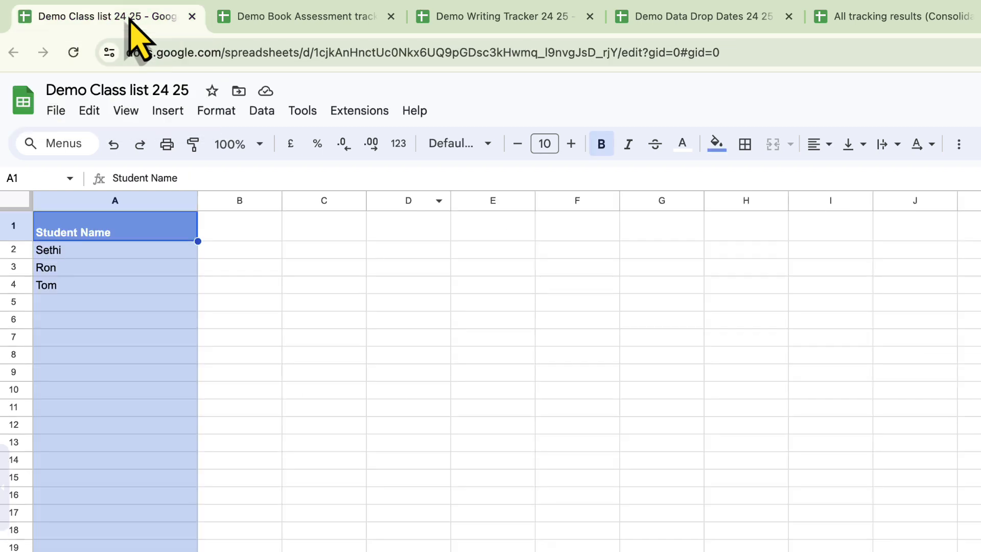
mouse_move(368, 52)
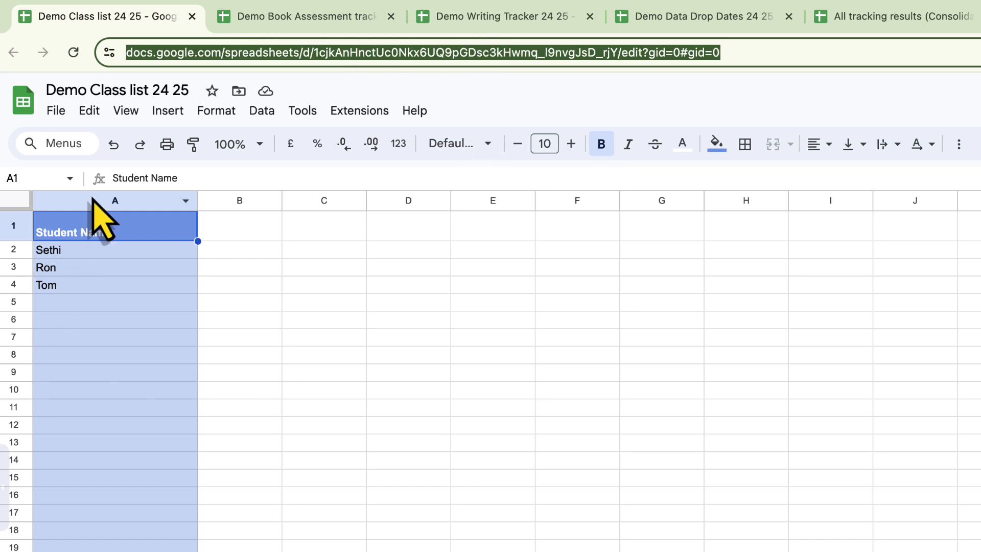
mouse_move(93, 531)
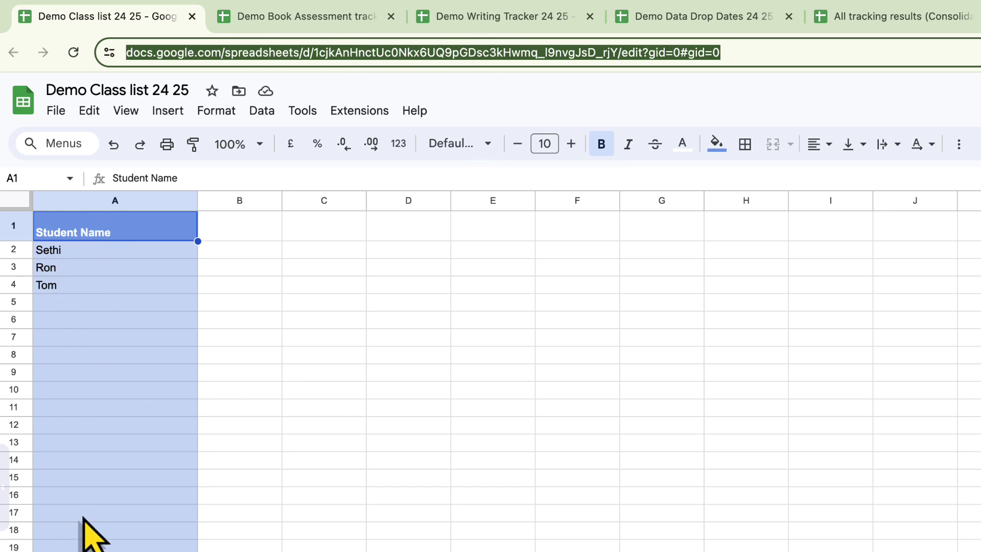
mouse_move(410, 528)
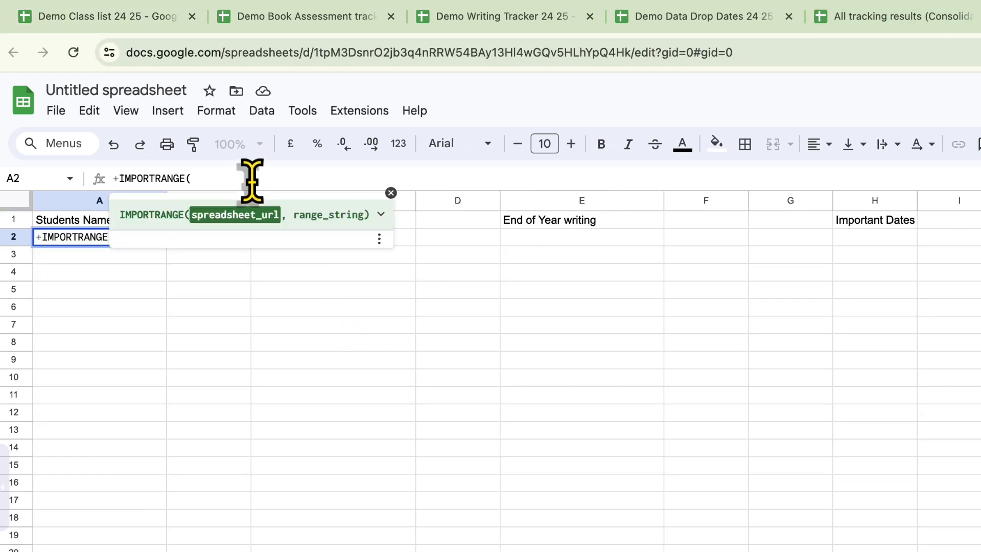
Add the class list spreadsheet URL in quotes as the first IMPORTRANGE argument.
text(")
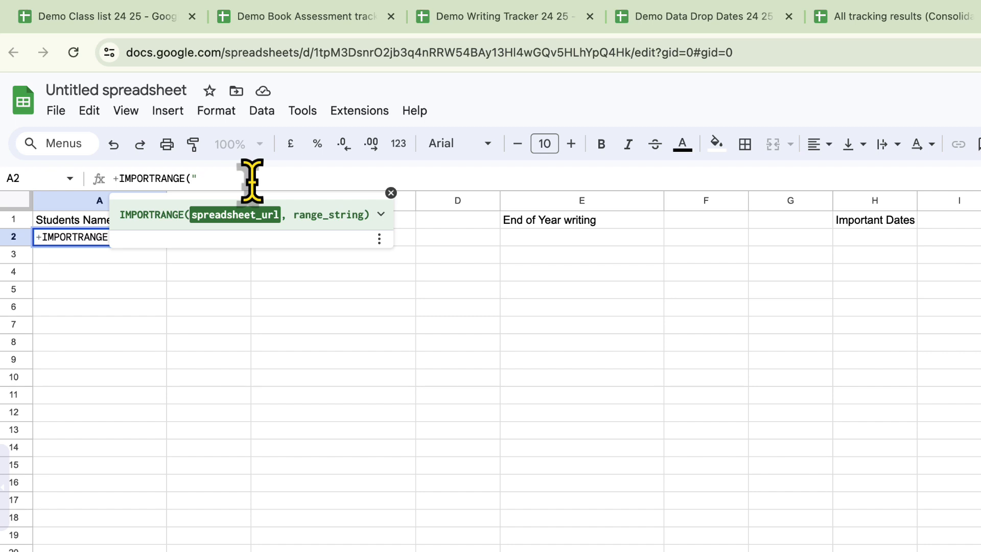
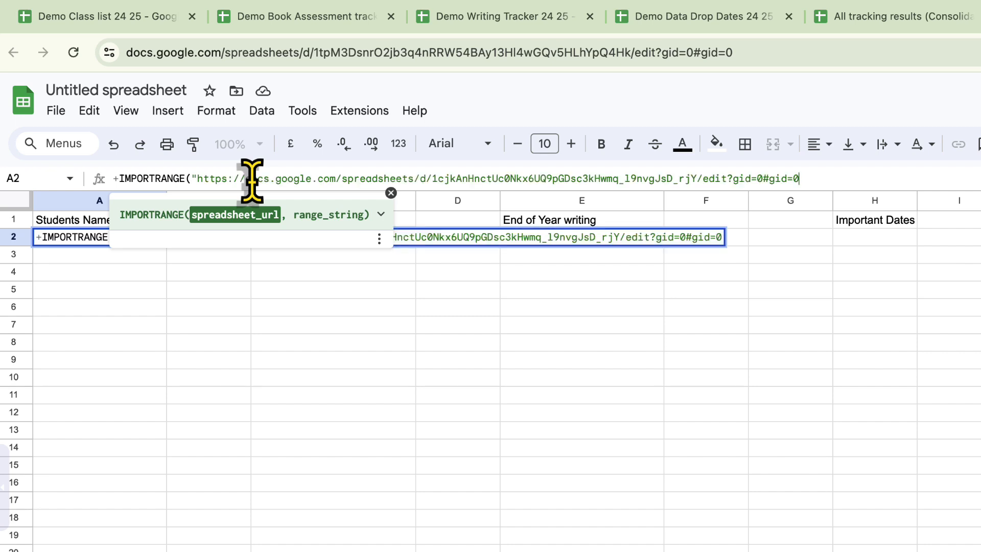
text(")
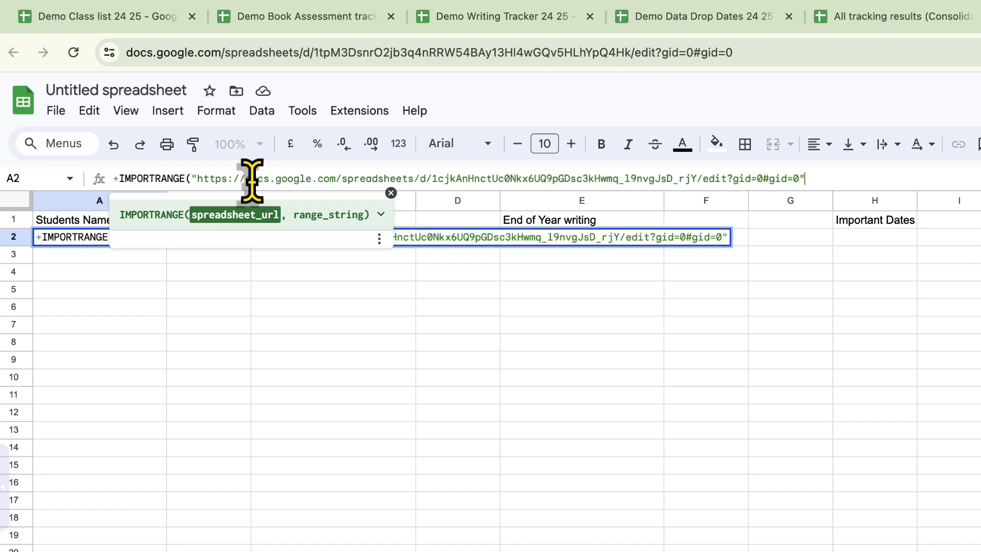
text(,)
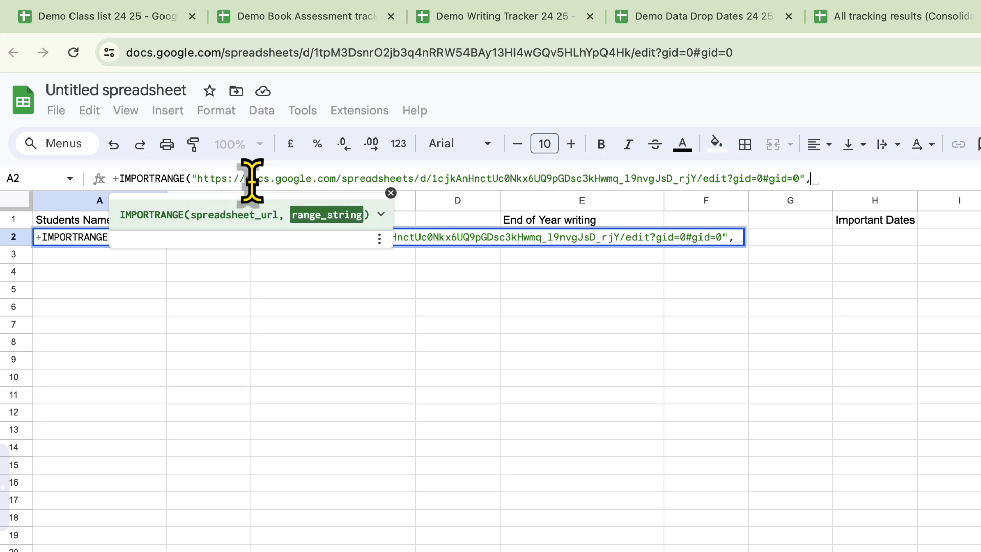
text(")
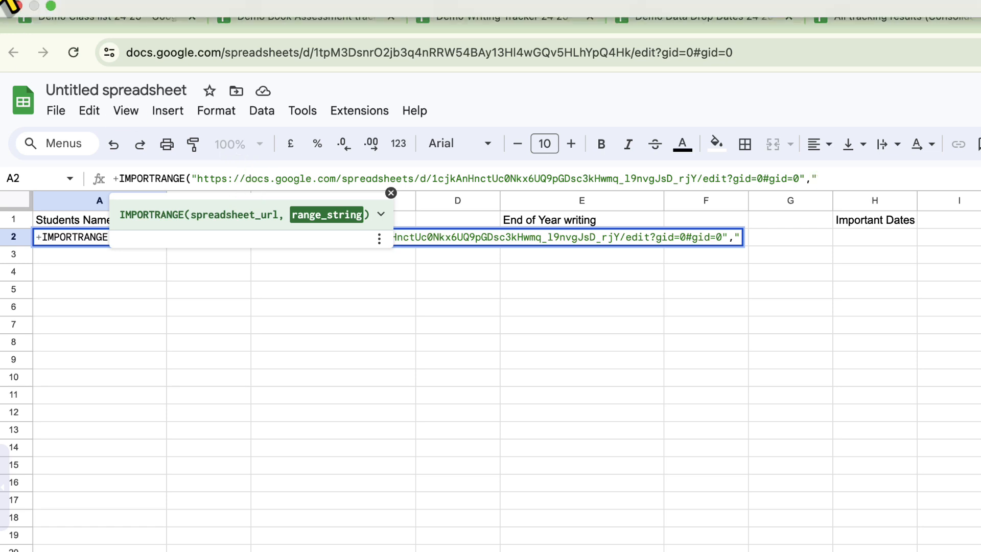
Complete the formula's range argument as Sheet1!A2:A24 after checking the class list.
click(94, 16)
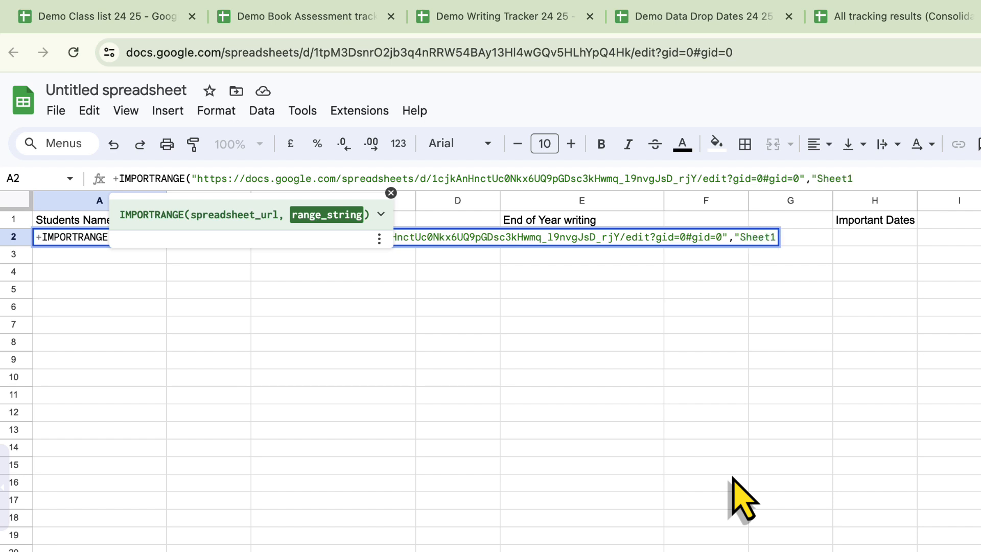
text(!)
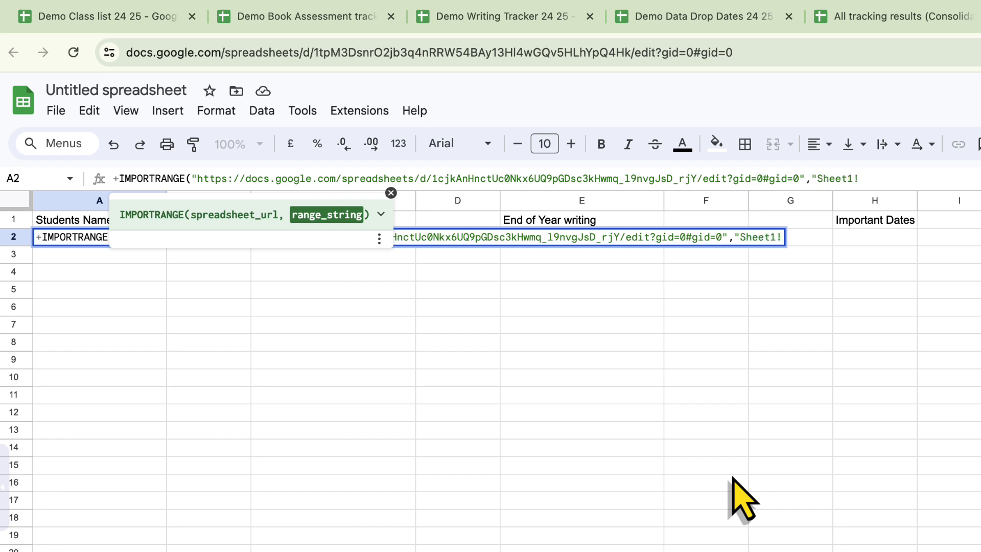
text(A2)
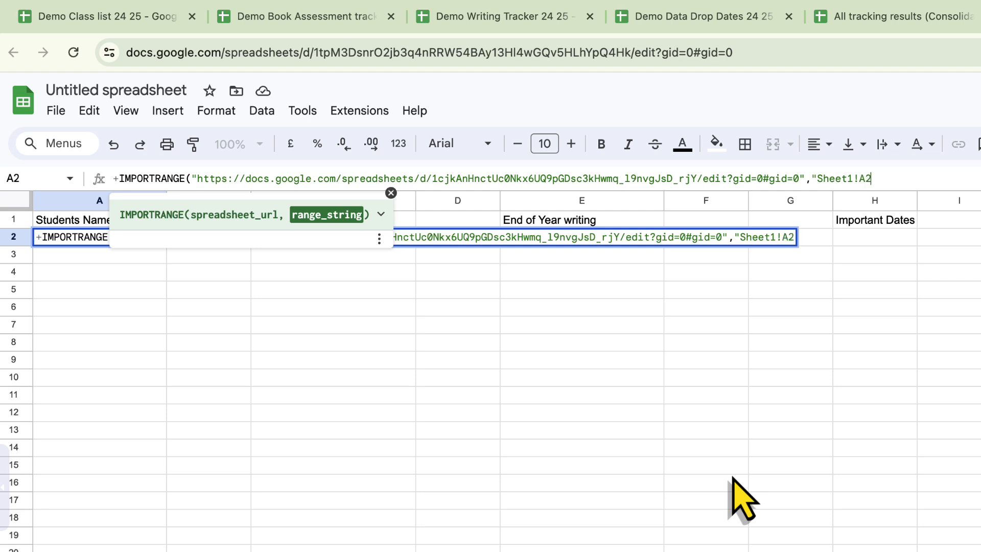
text(:A2)
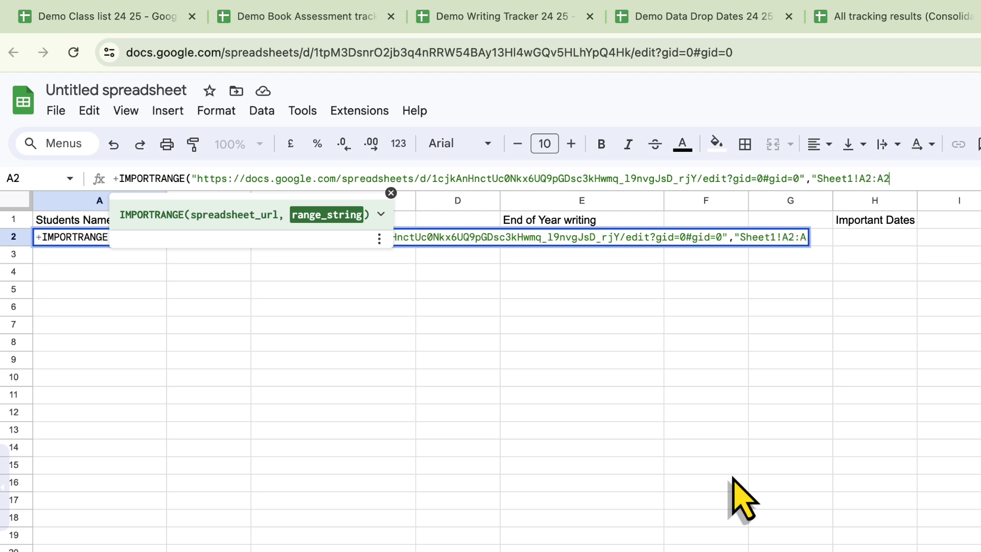
text(4"))
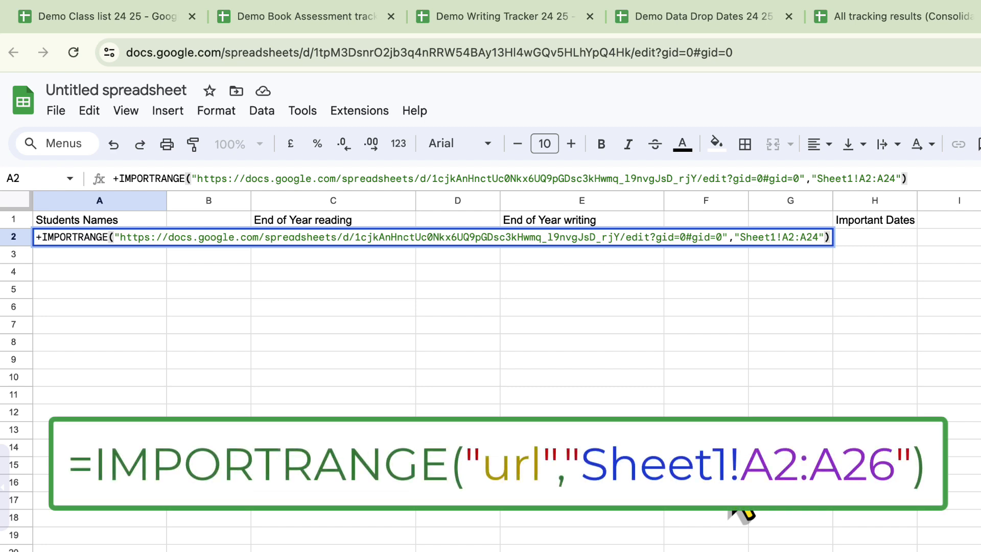
Confirm the formula and allow access so Sethi, Ron and Tom load into column A.
key(Enter)
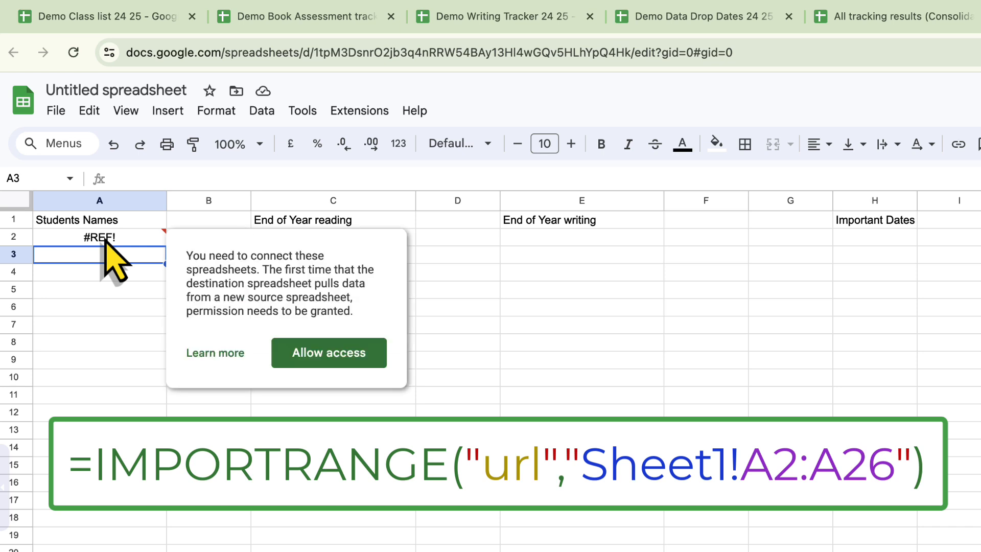
click(99, 236)
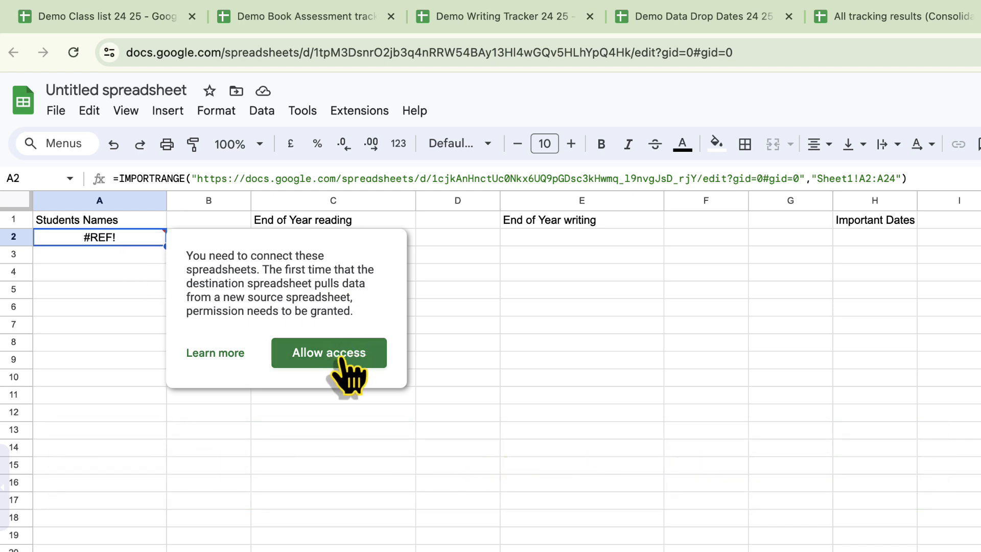
click(328, 353)
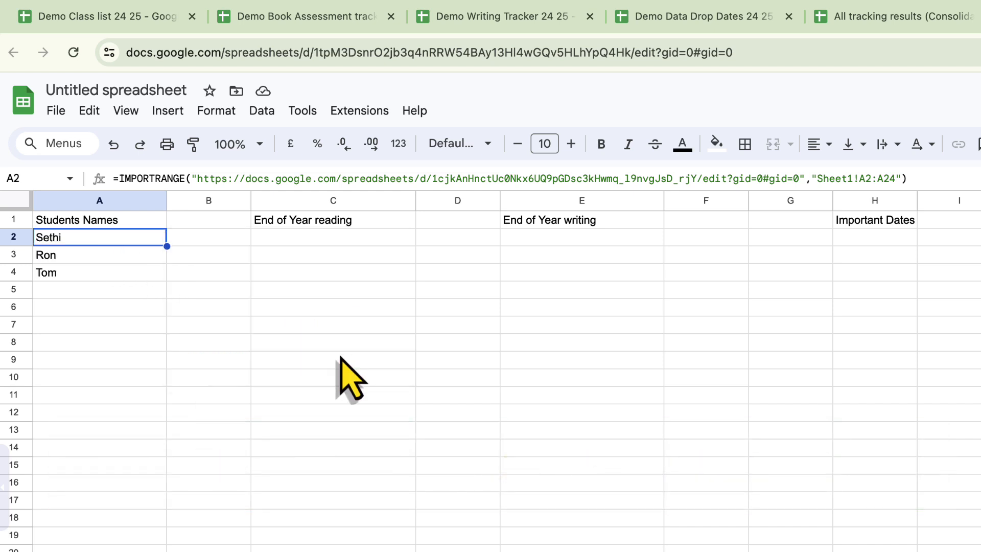
mouse_move(133, 431)
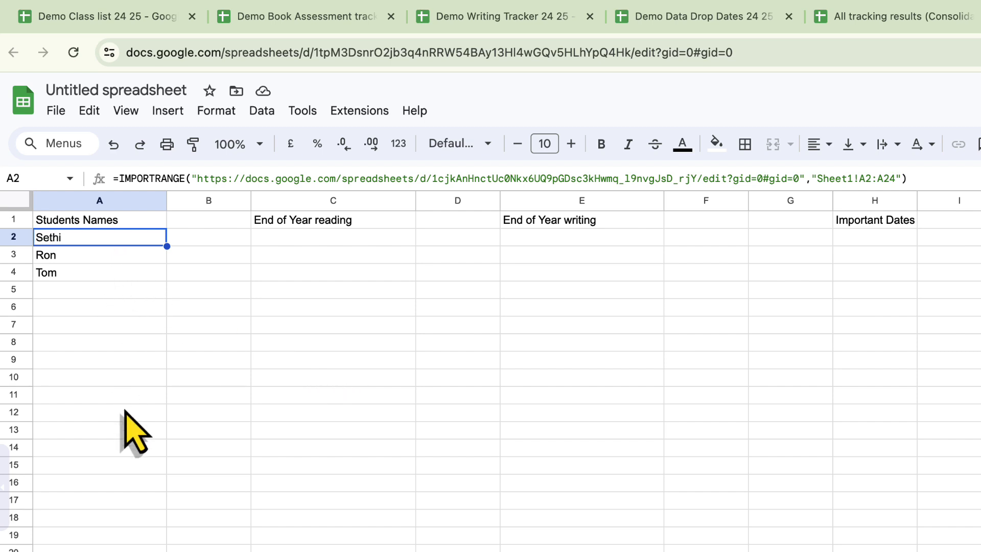
mouse_move(911, 244)
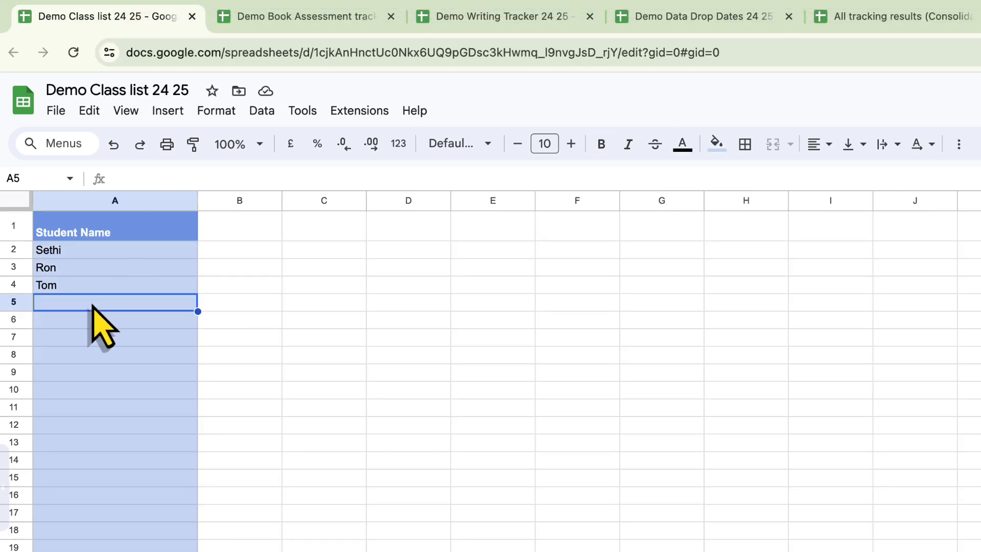
Enter John under the imported names, then return to the Demo Class list 24 25 sheet.
text(John)
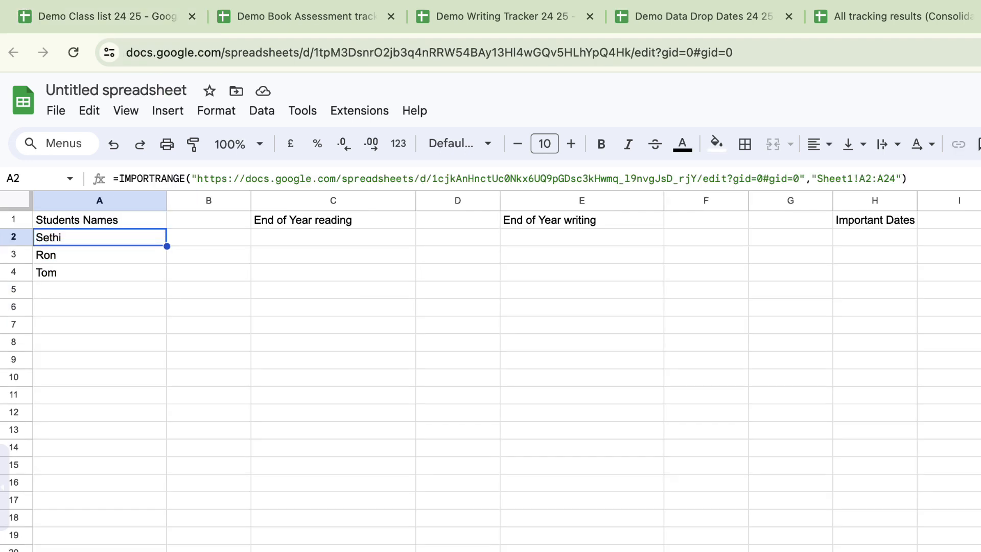
mouse_move(604, 403)
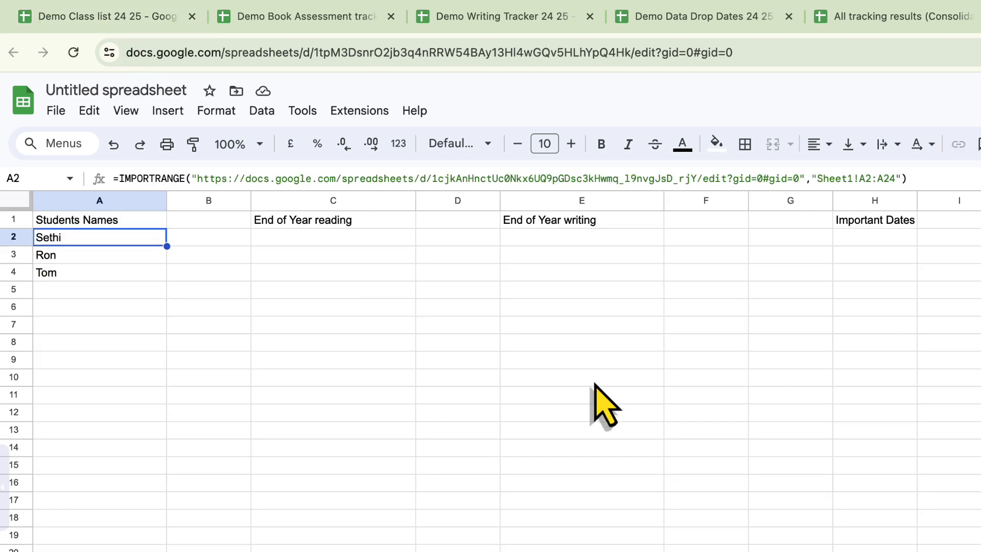
text(John)
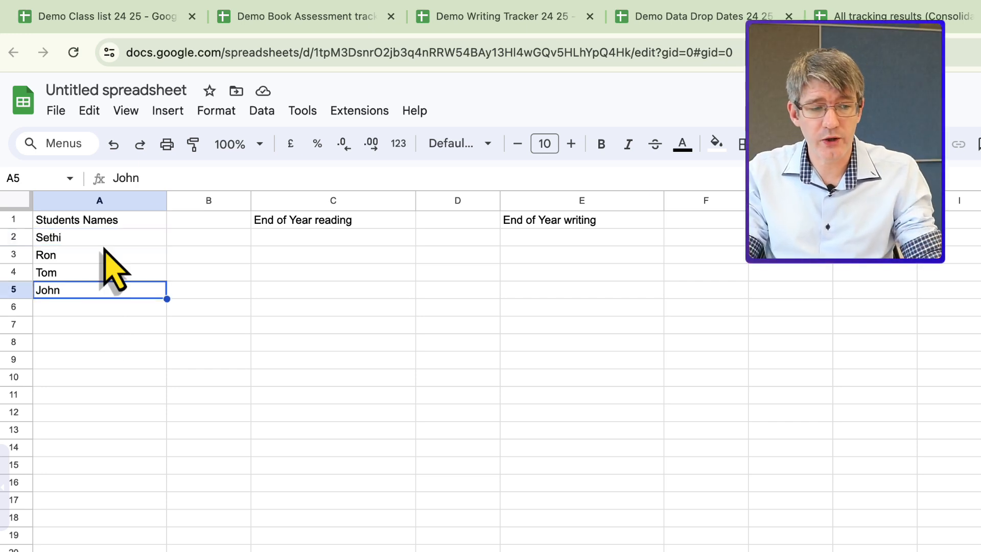
click(101, 17)
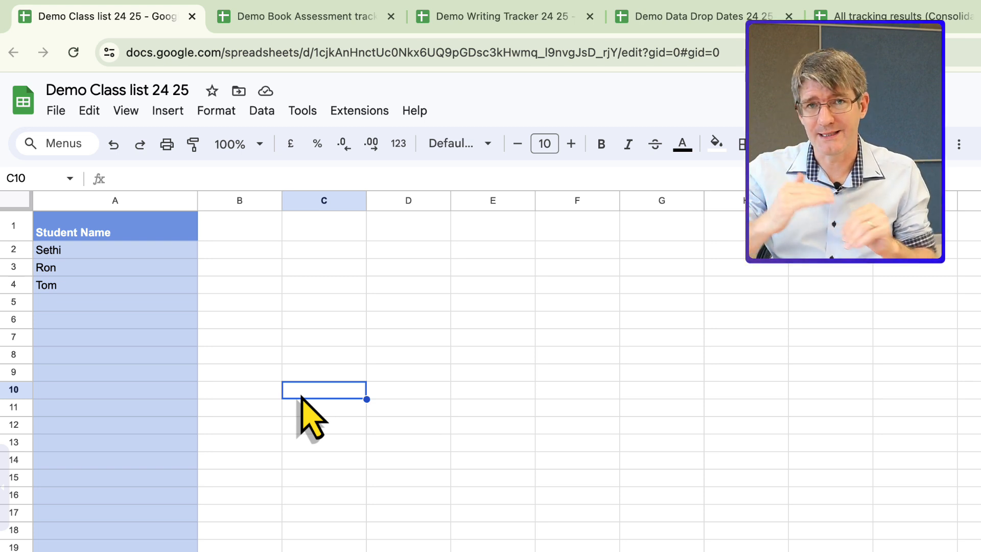
click(305, 17)
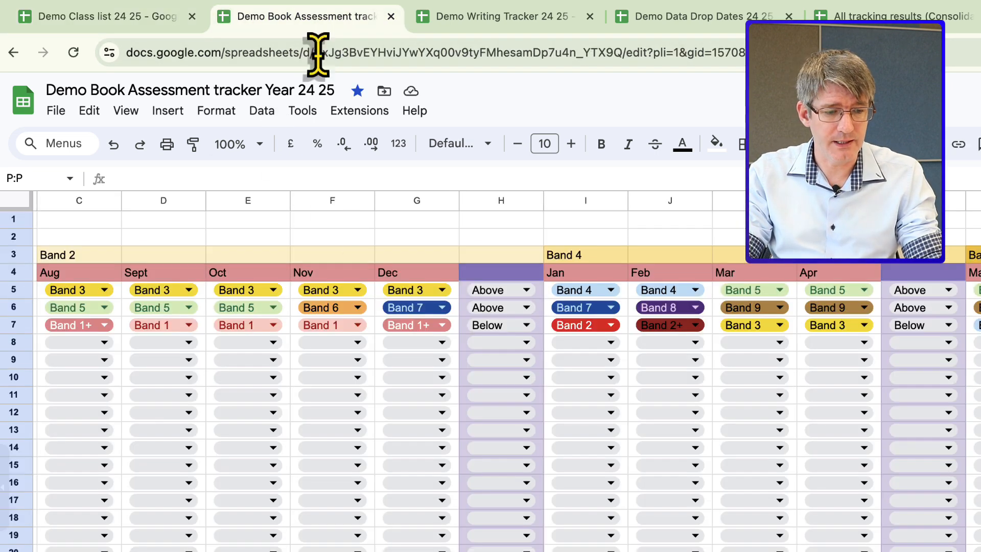
scroll(left, 3)
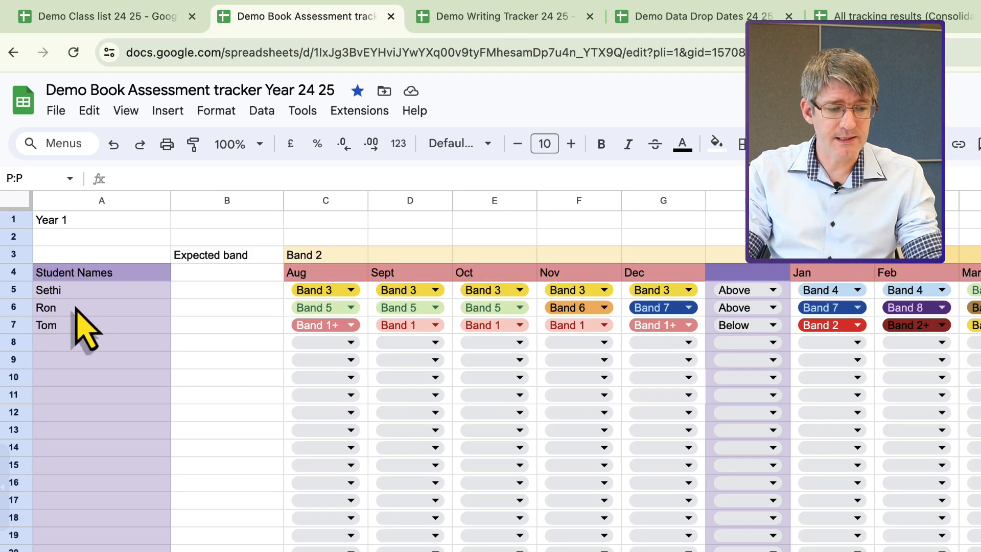
click(501, 16)
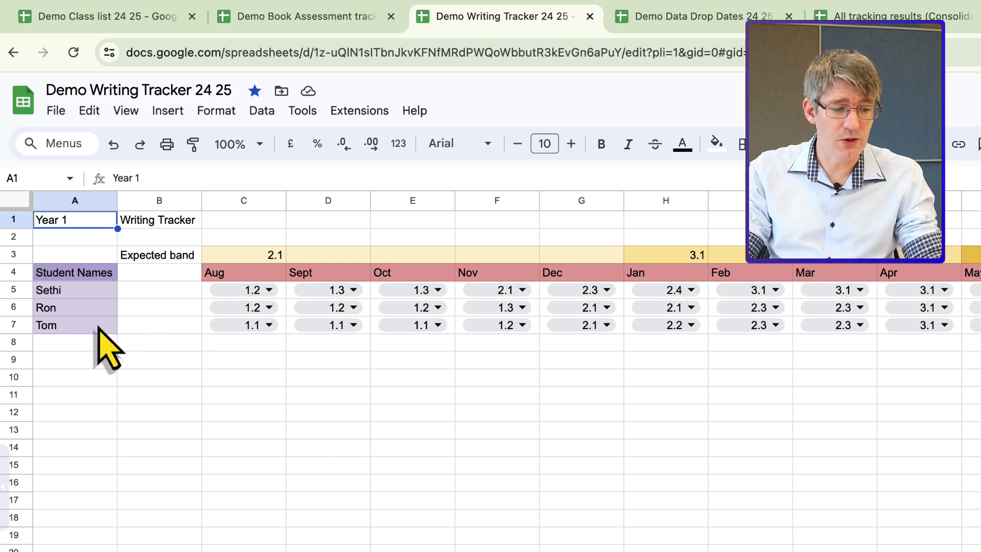
mouse_move(188, 494)
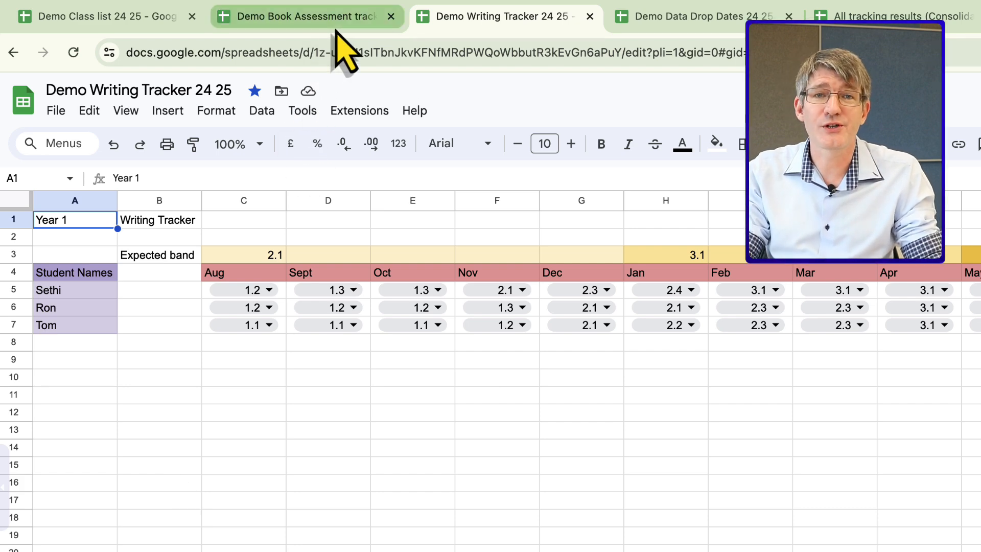
click(300, 16)
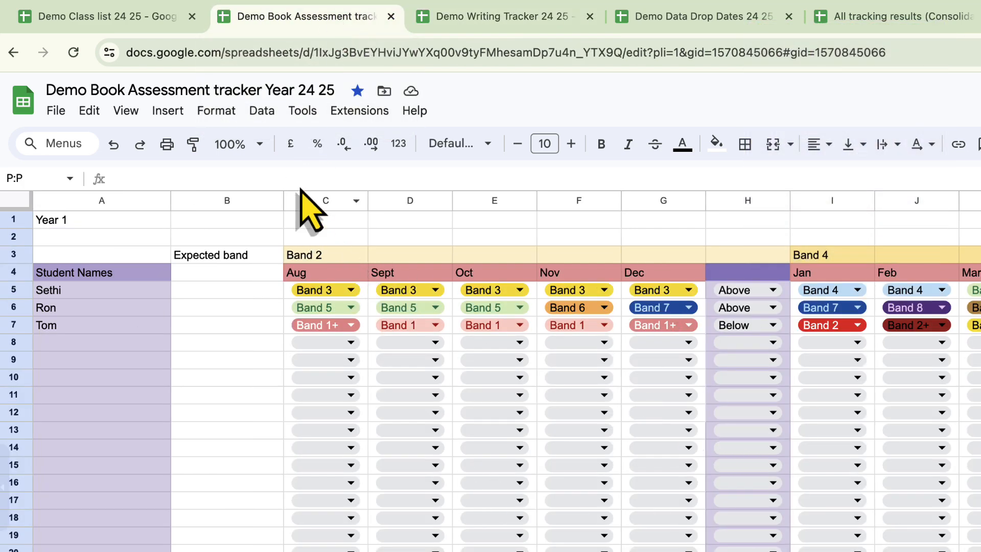
Begin an IMPORTRANGE formula in C2 with the book assessment tracker URL as its first argument.
click(495, 52)
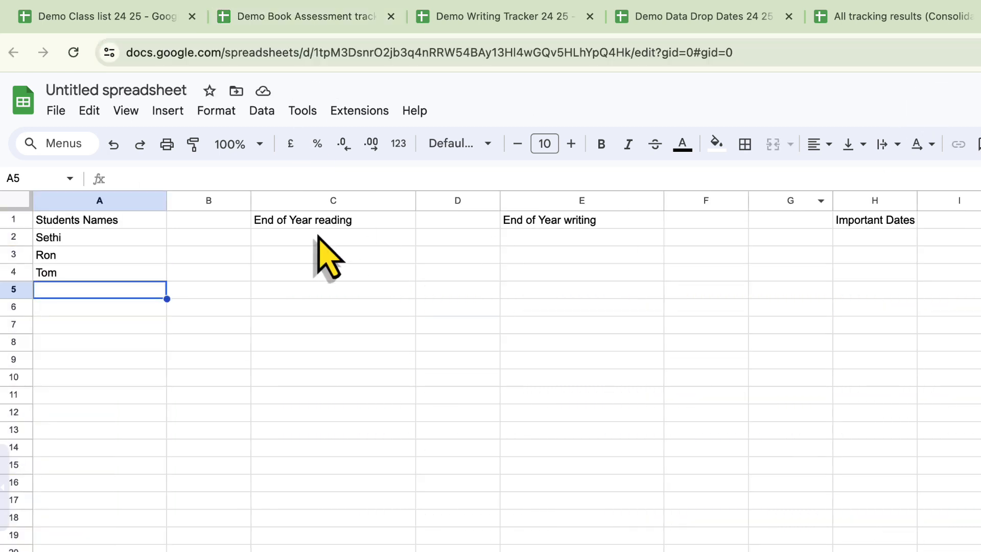
text(=)
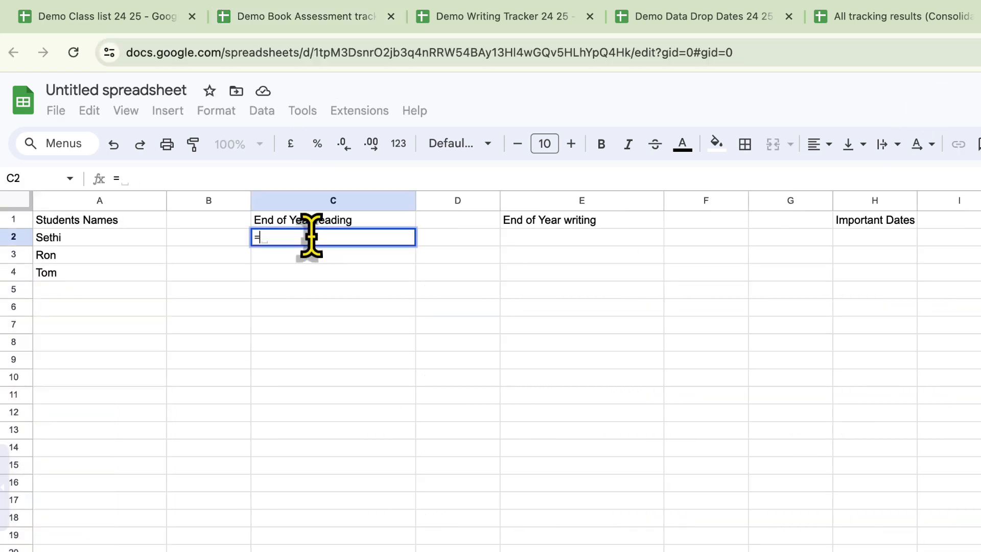
text(import)
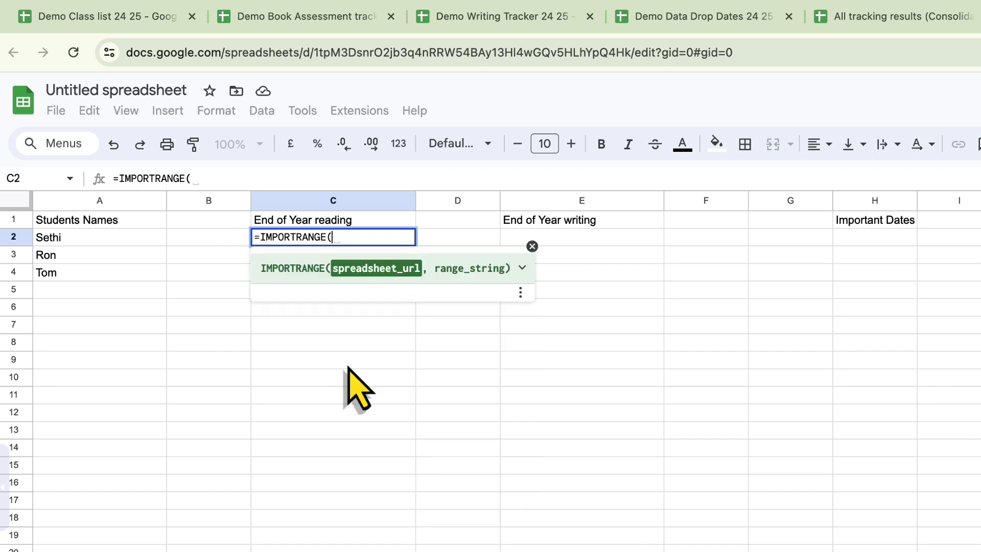
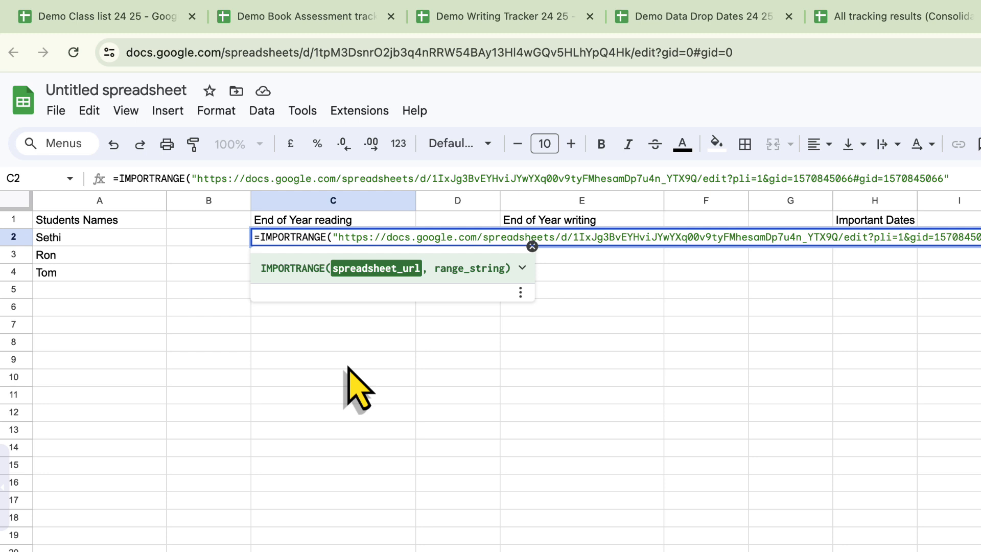
text(,)
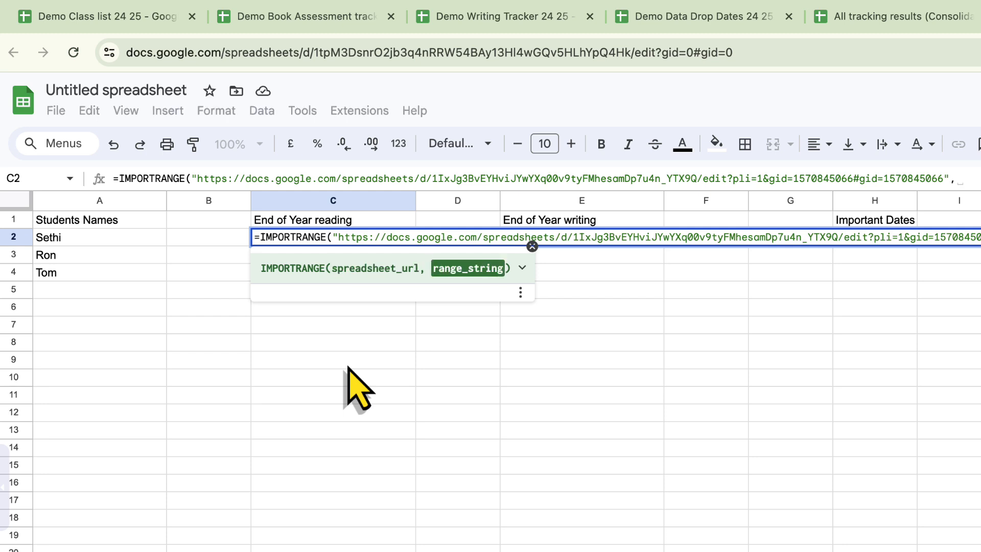
text(,")
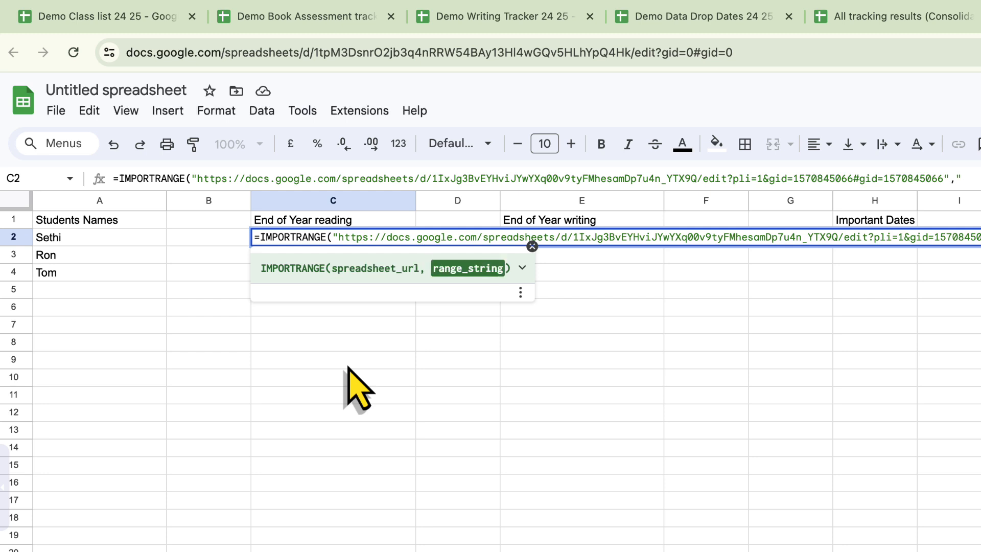
mouse_move(123, 100)
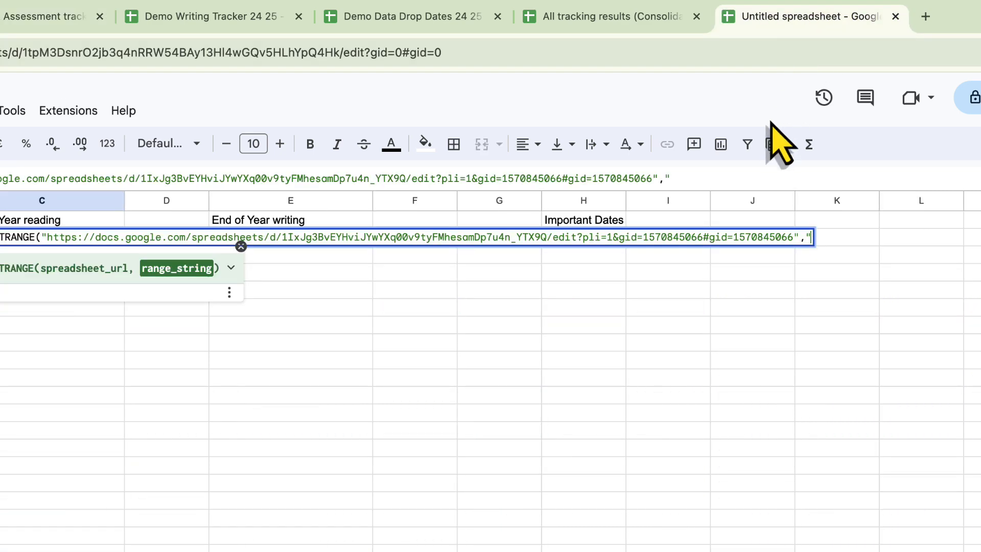
Complete the range as Tracker Y1!P5:P25 after checking the July band cells in the tracker.
text(Tracker)
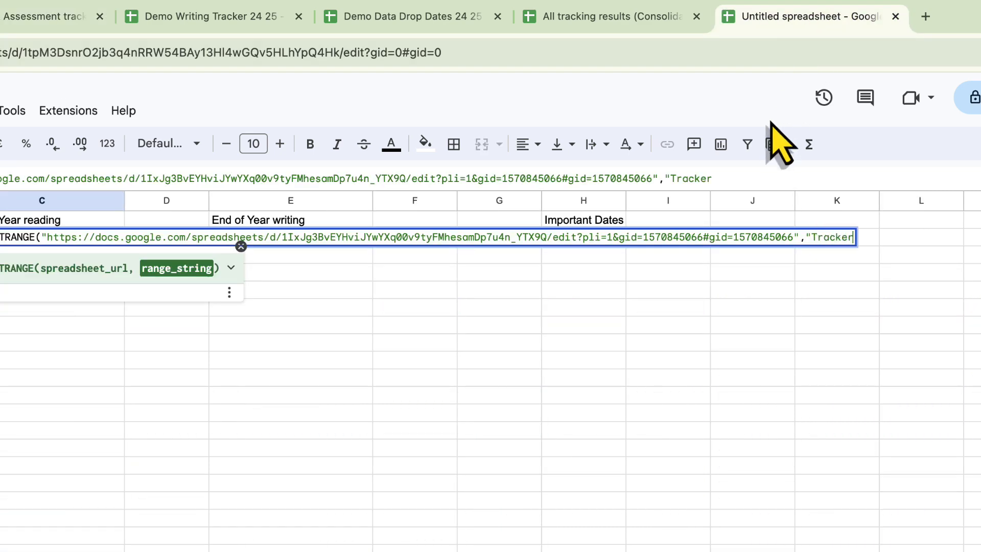
text(Y)
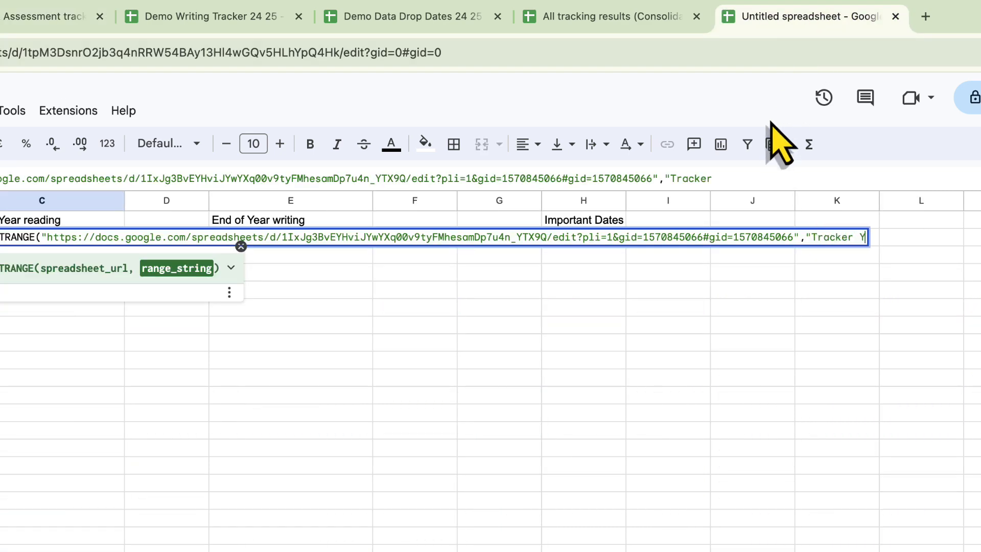
text(1)
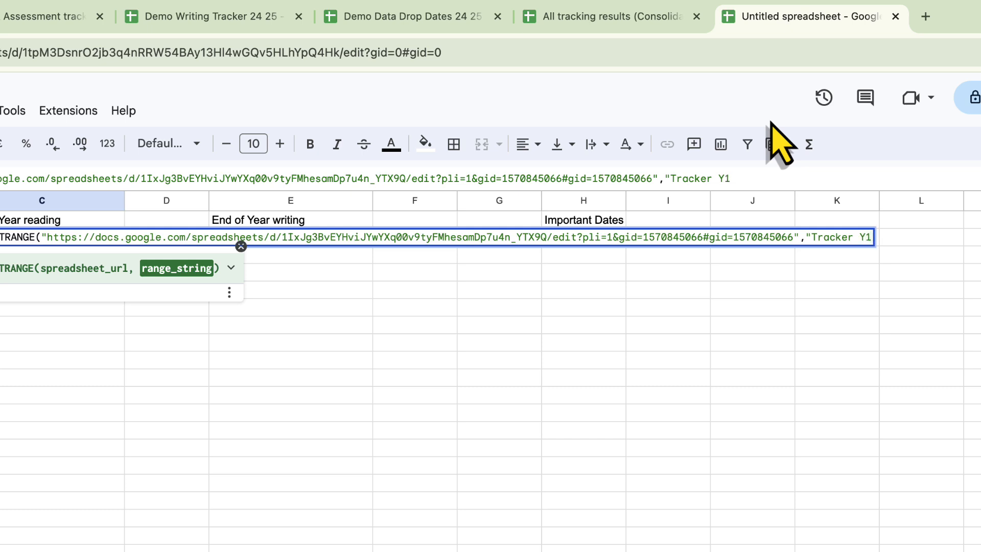
text(!)
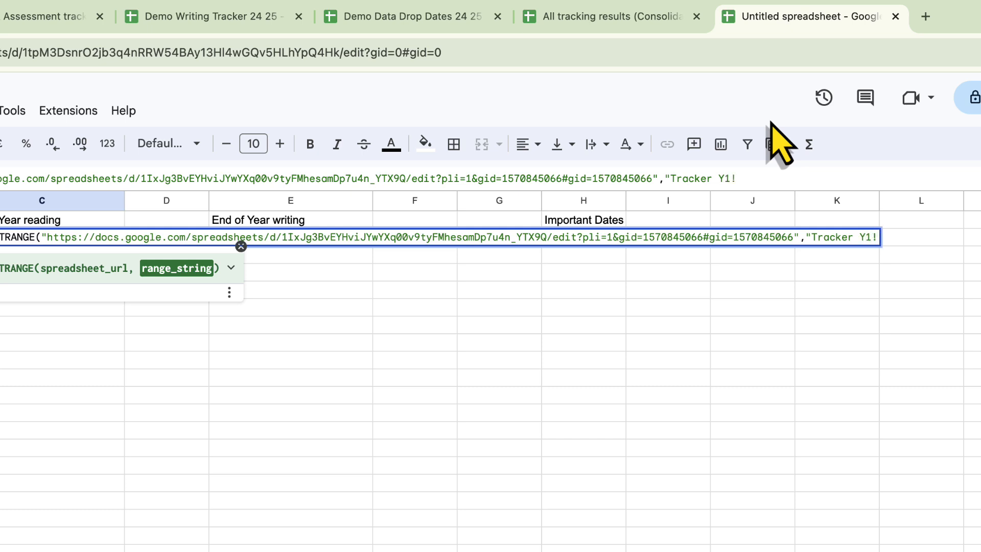
click(44, 17)
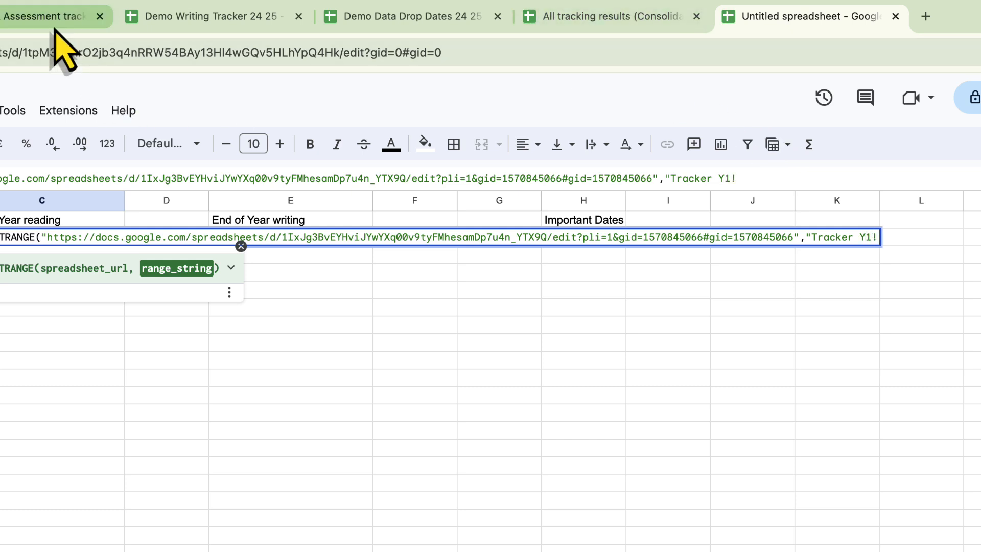
click(44, 16)
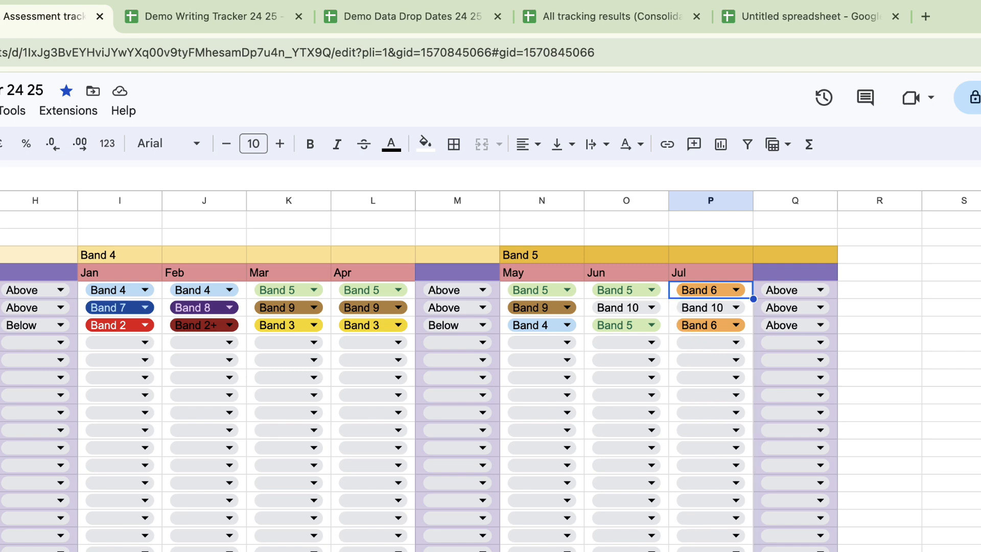
click(808, 16)
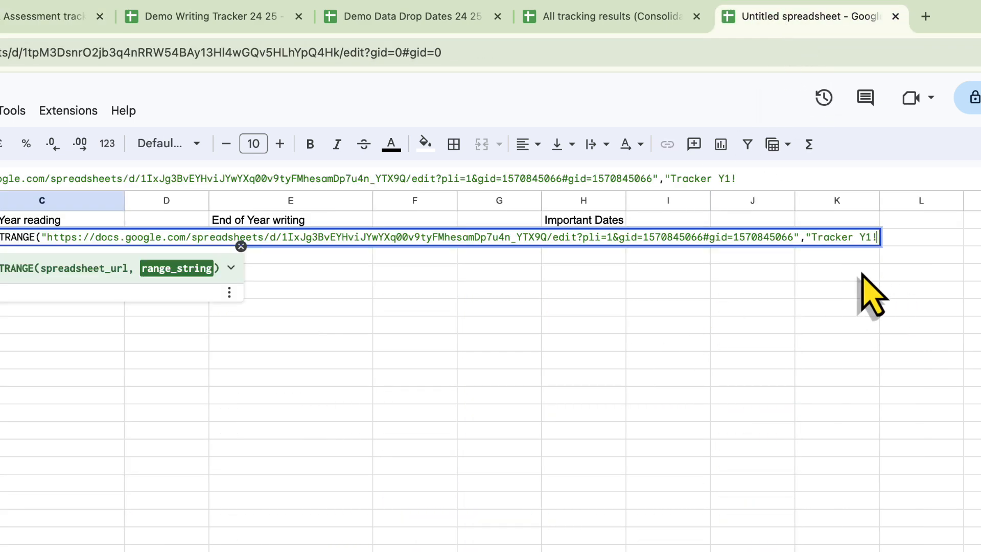
text(P5:P25)
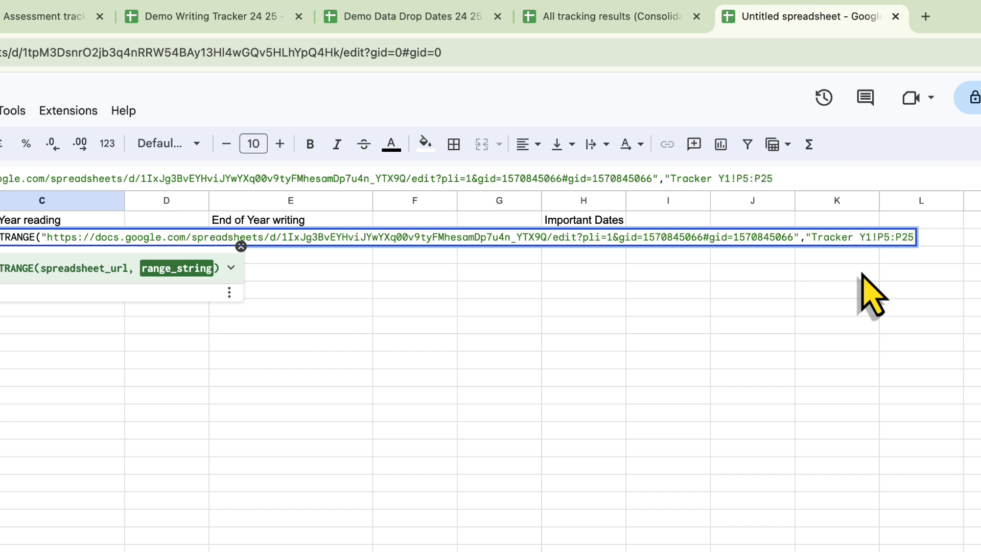
text(")
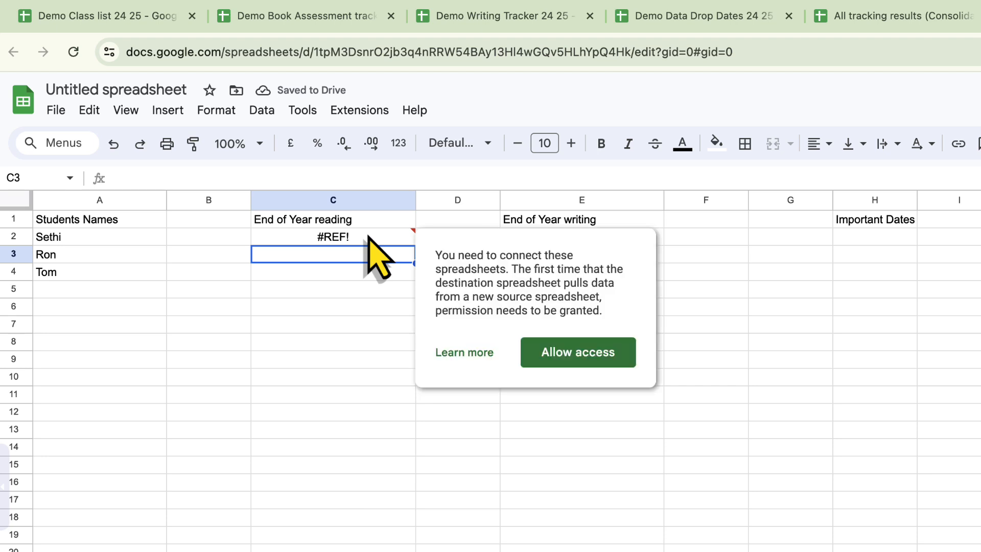
Allow access so Band 6, Band 10 and Band 6 load, then check the A2 and C2 formulas.
click(576, 352)
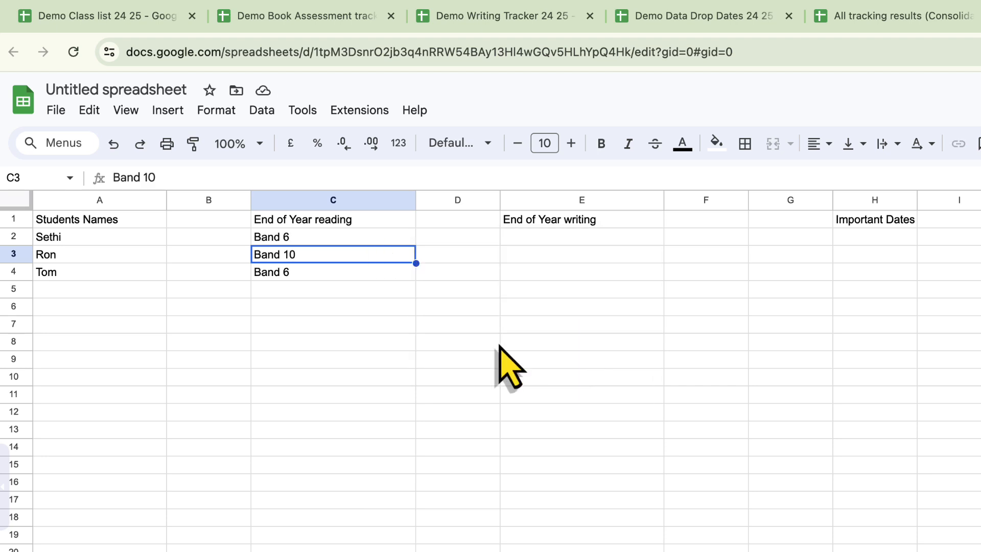
click(99, 236)
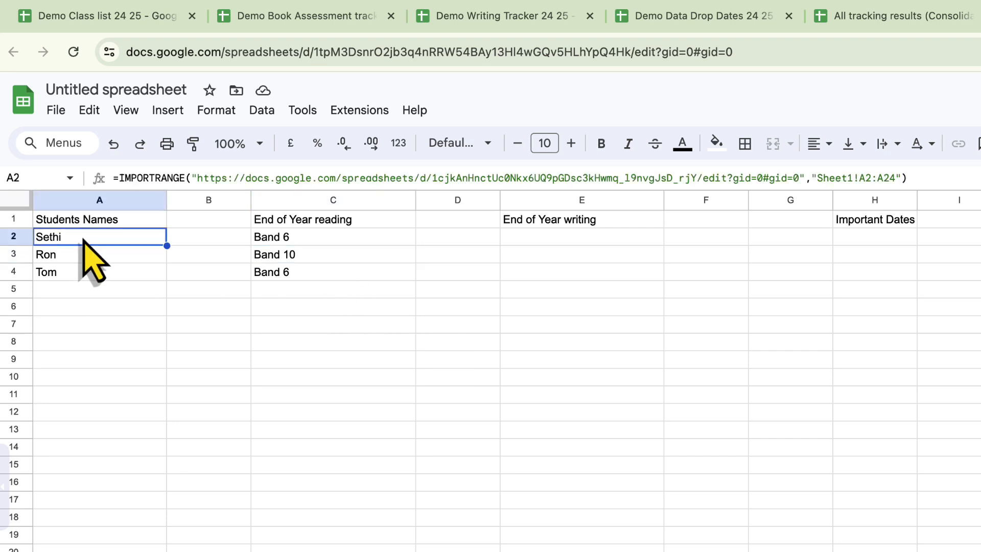
click(334, 236)
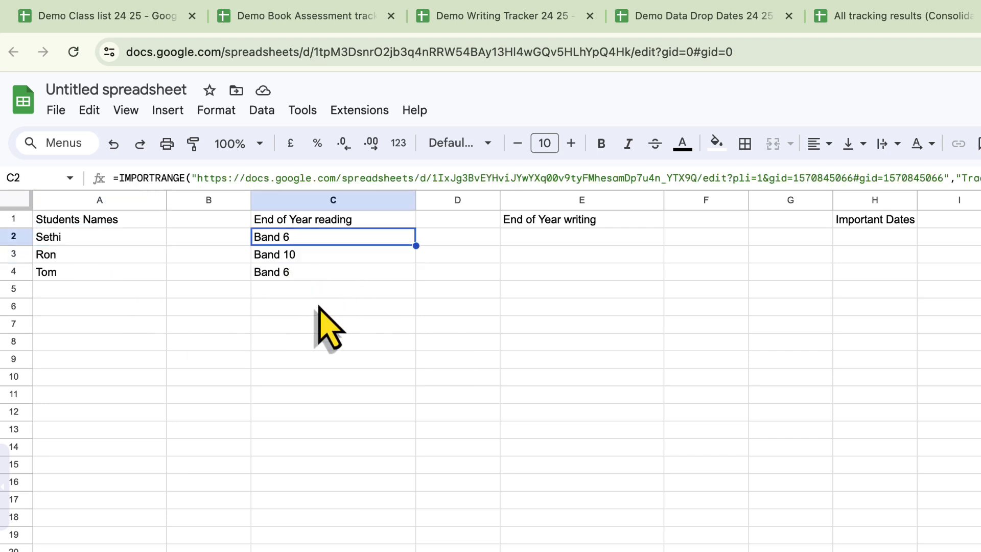
Change Ron's July band to Band 11 in the tracker and see C3 update to Band 11.
click(333, 254)
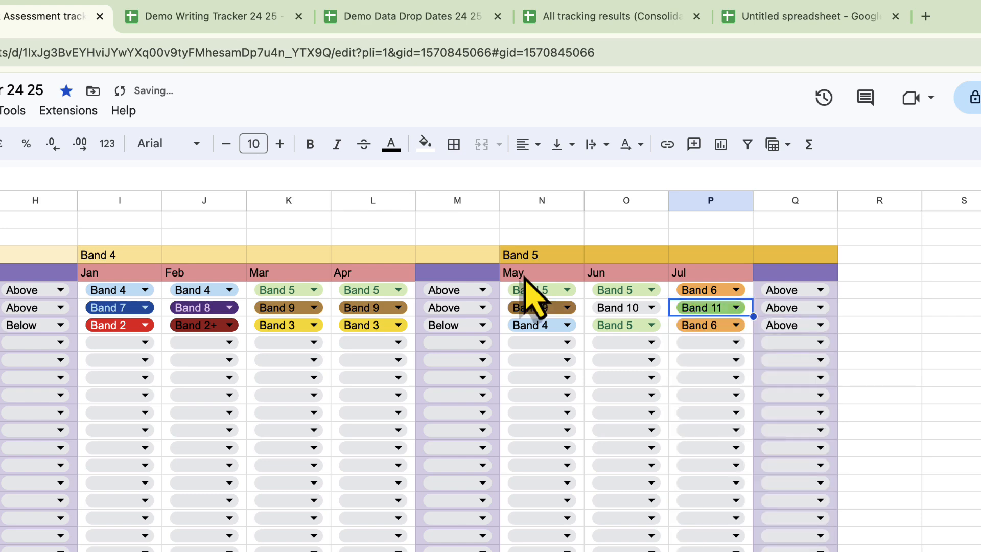
click(807, 15)
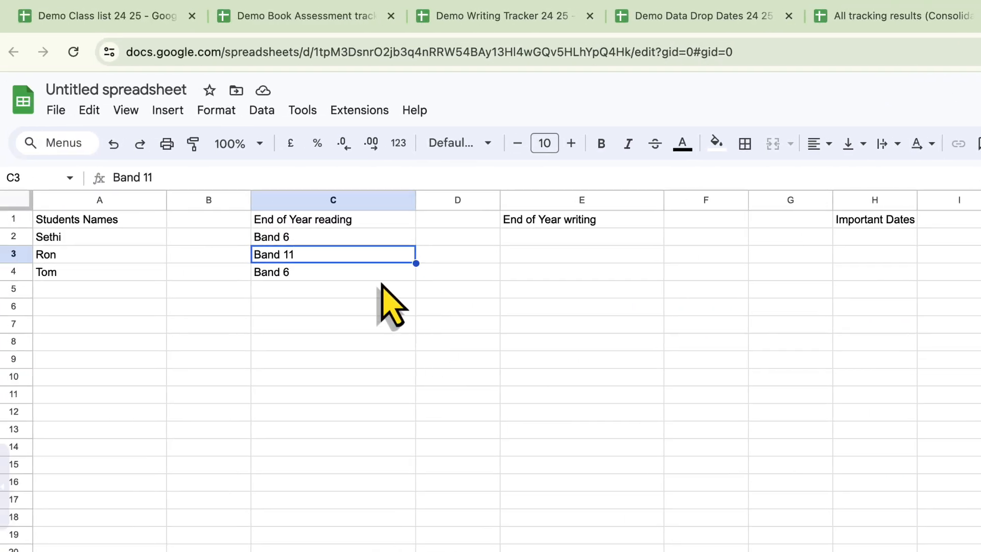
mouse_move(348, 313)
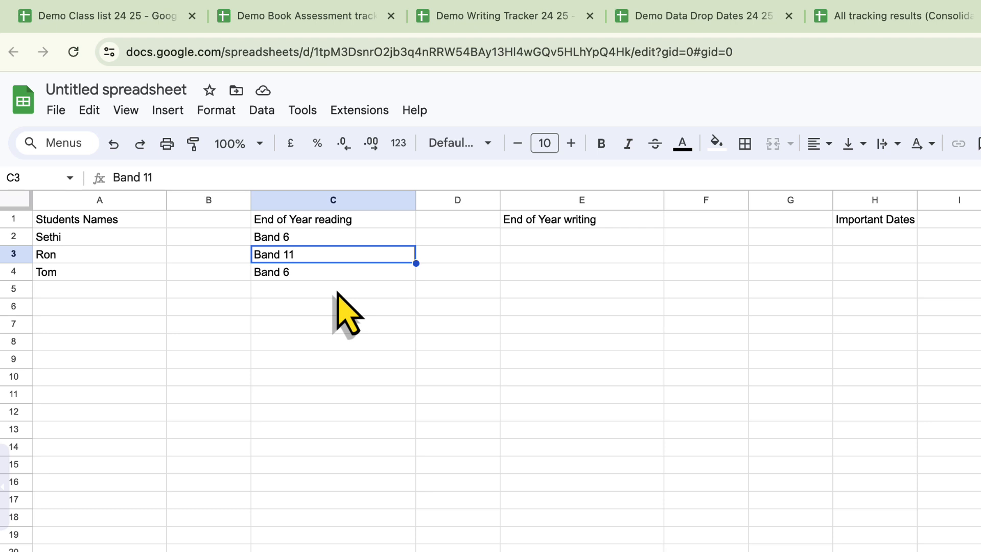
Begin an IMPORTRANGE formula in E2 using the Demo Writing Tracker's copied link.
click(580, 236)
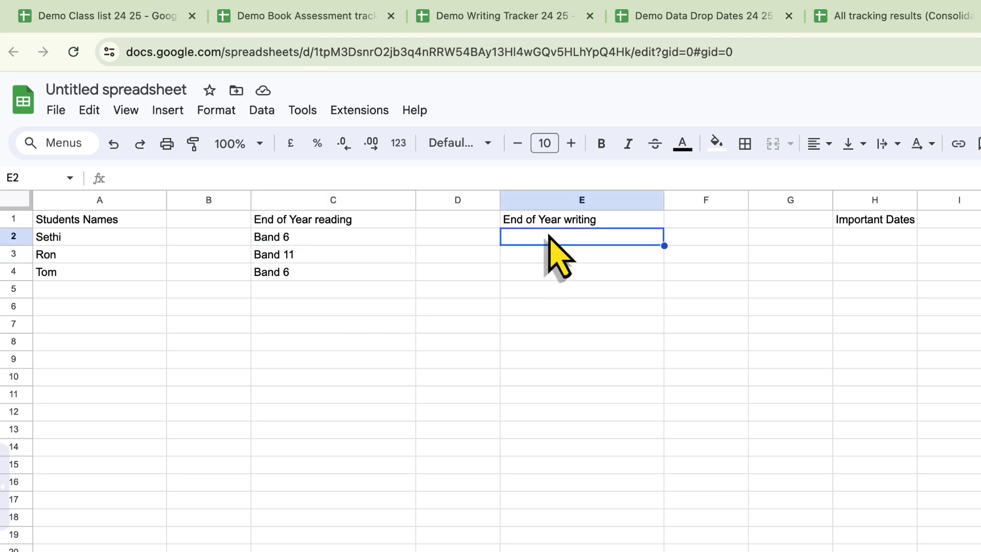
text(=)
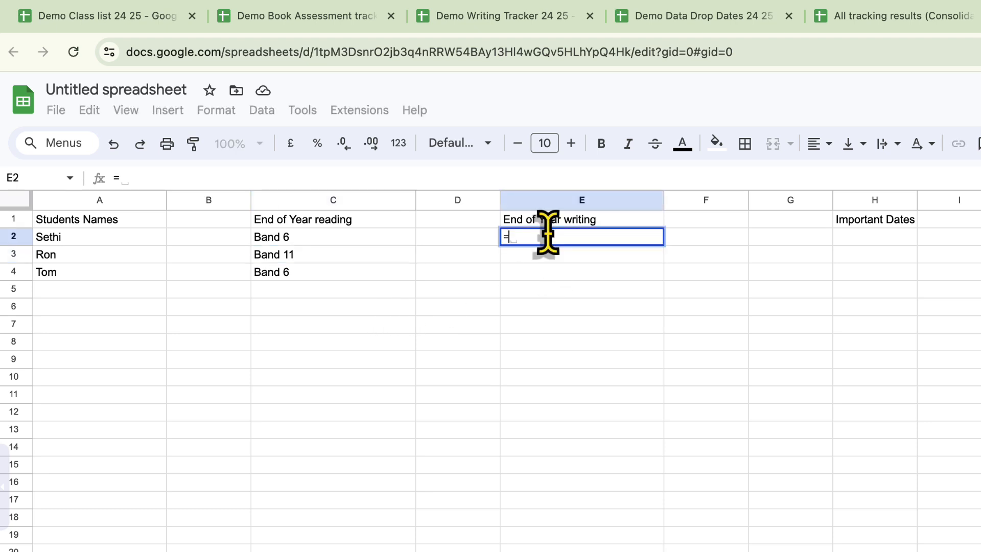
text(importrange)
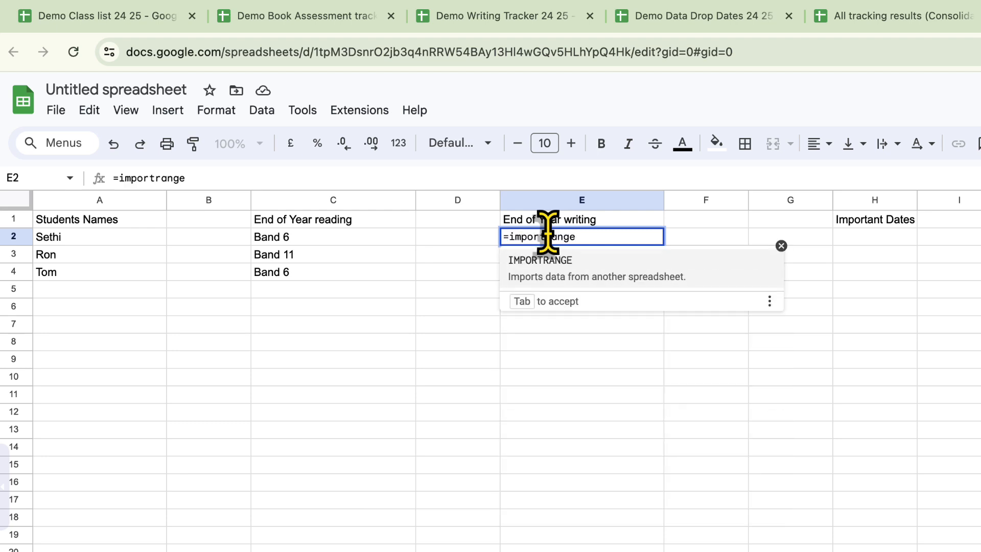
click(497, 15)
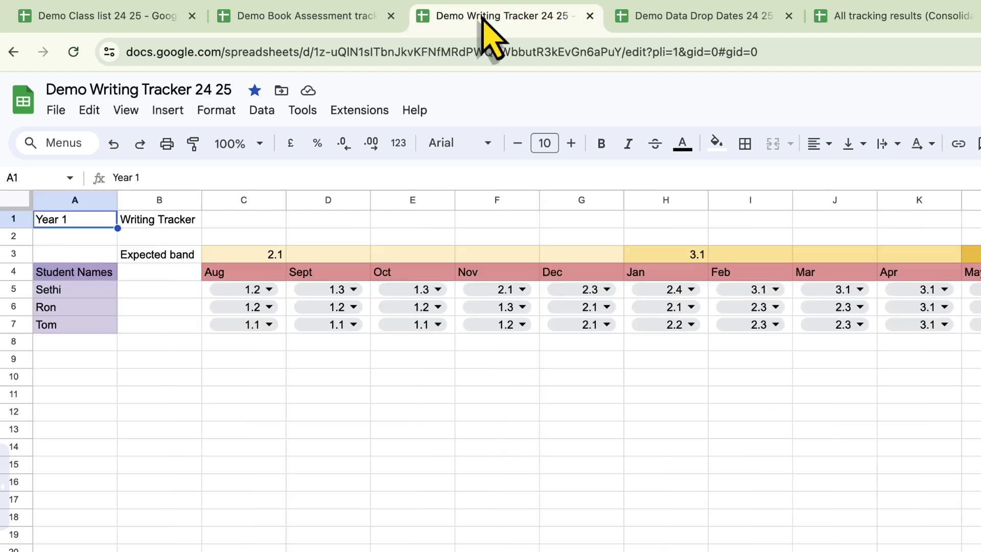
click(439, 52)
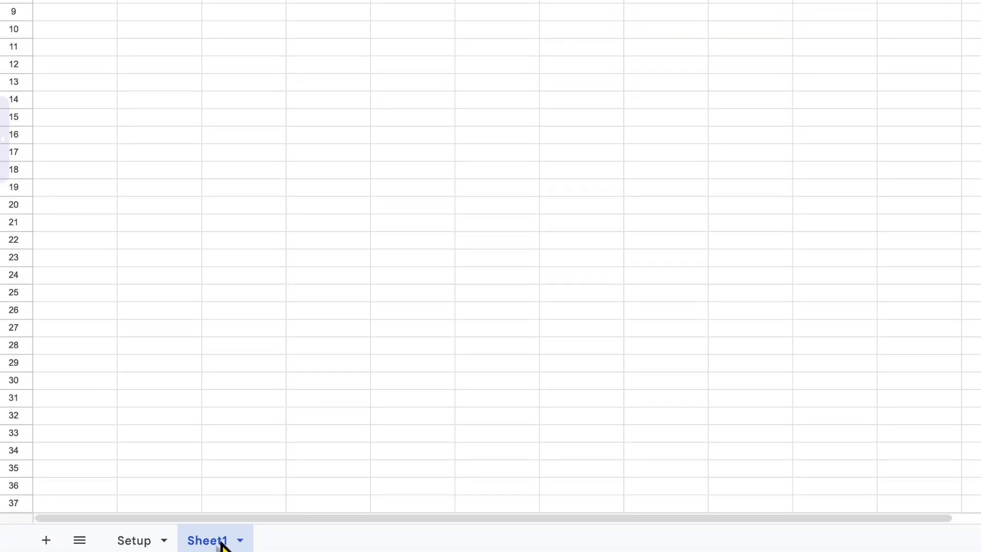
text(=importrange(")
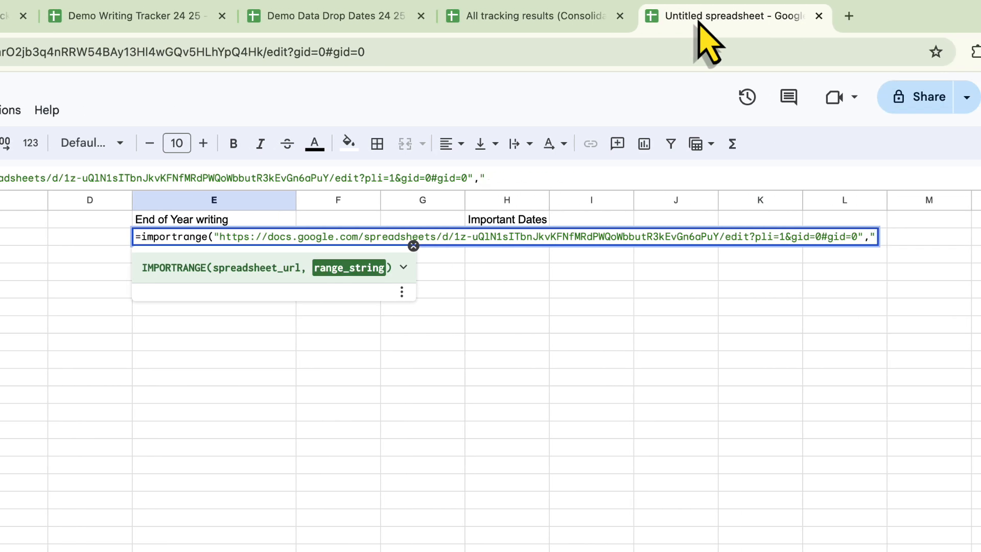
Complete the formula with range Sheet1!N5:N25 and allow access to the Writing Tracker.
text(Sheet1)
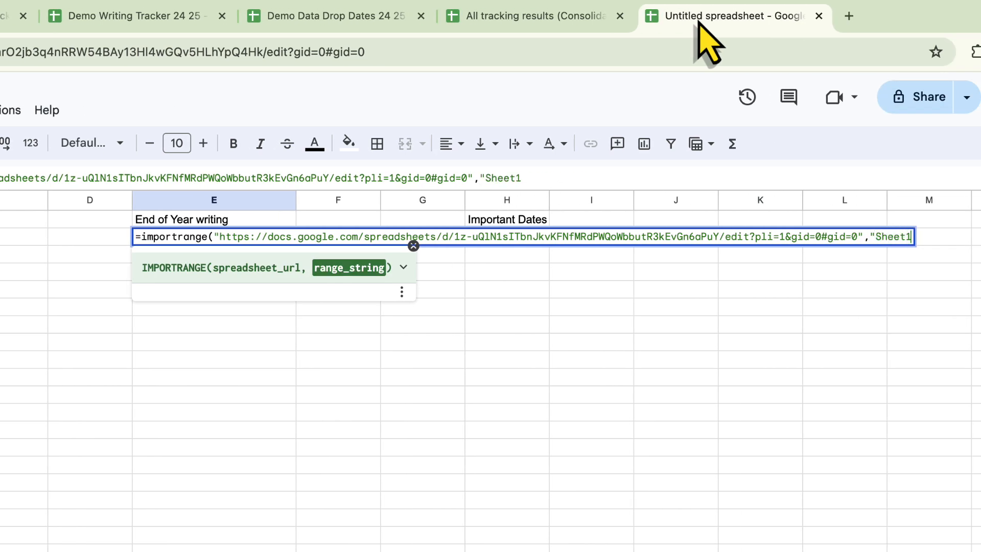
text(!)
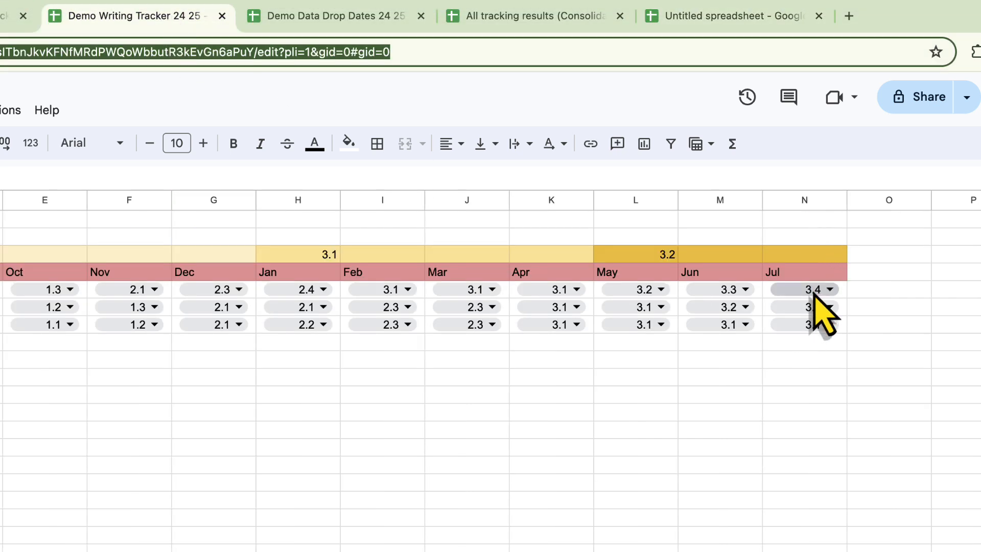
click(730, 15)
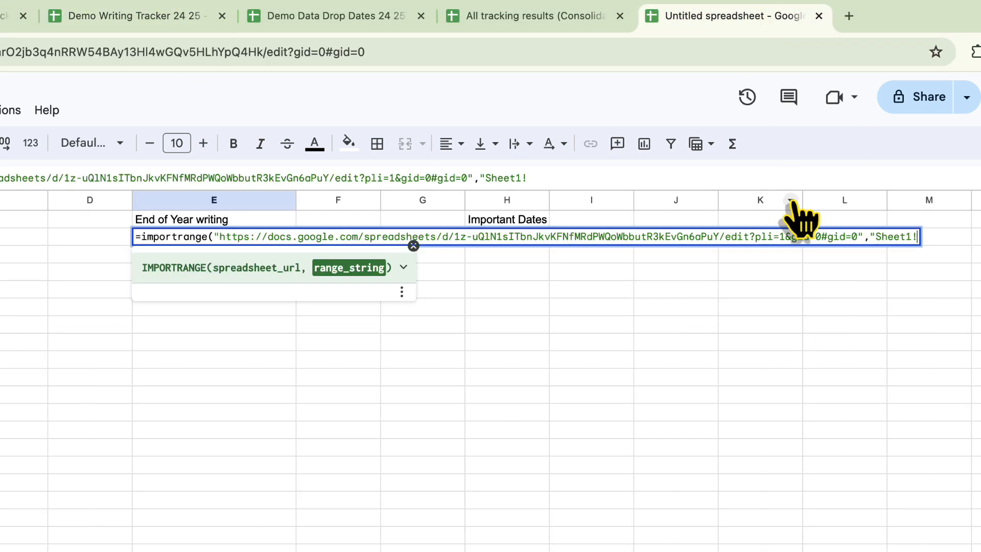
text(N5)
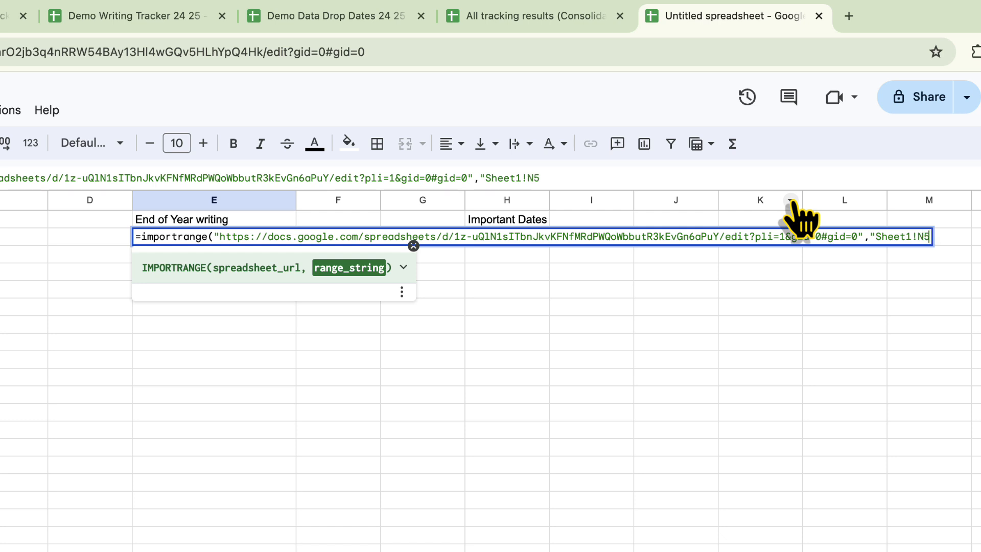
text(:N25)
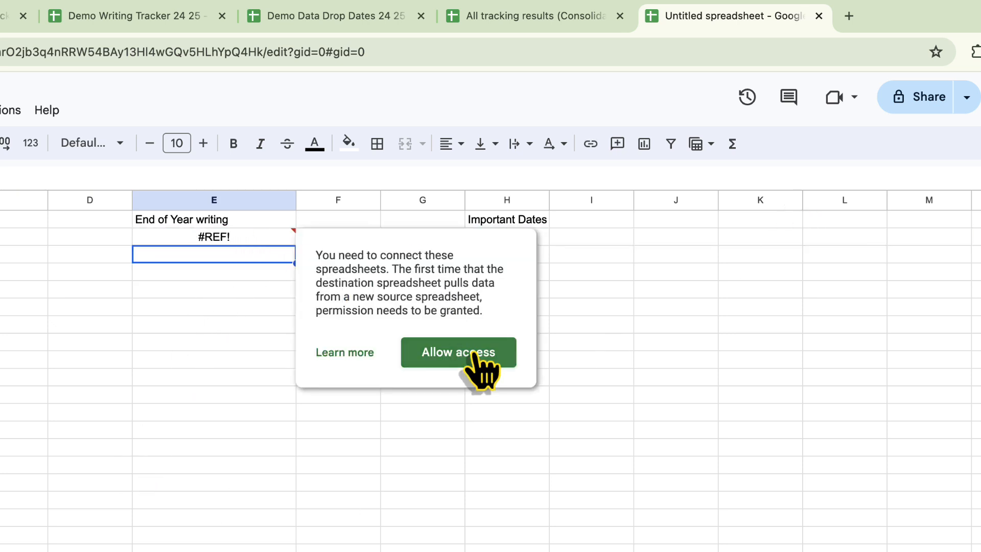
click(458, 351)
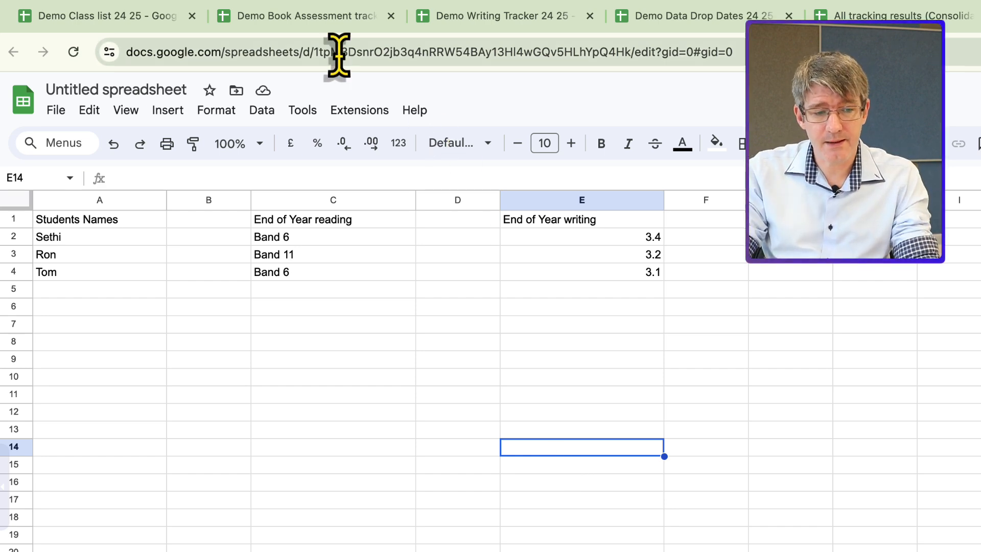
Switch to the Demo Data Drop Dates spreadsheet after confirming writing scores 3.4, 3.2, 3.1.
click(688, 16)
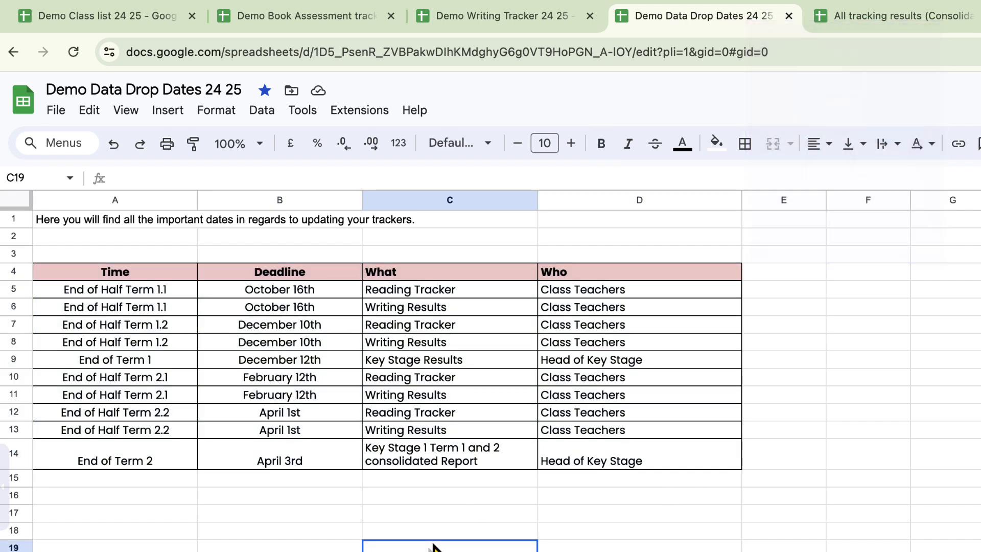
mouse_move(74, 244)
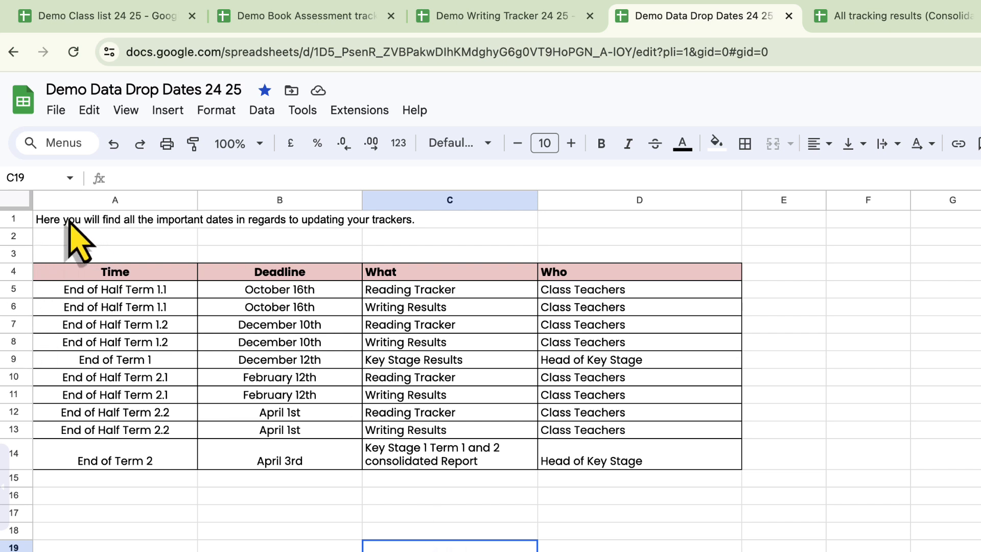
Name the selected important dates table A1:D14 as the DataDropDates named range.
click(115, 219)
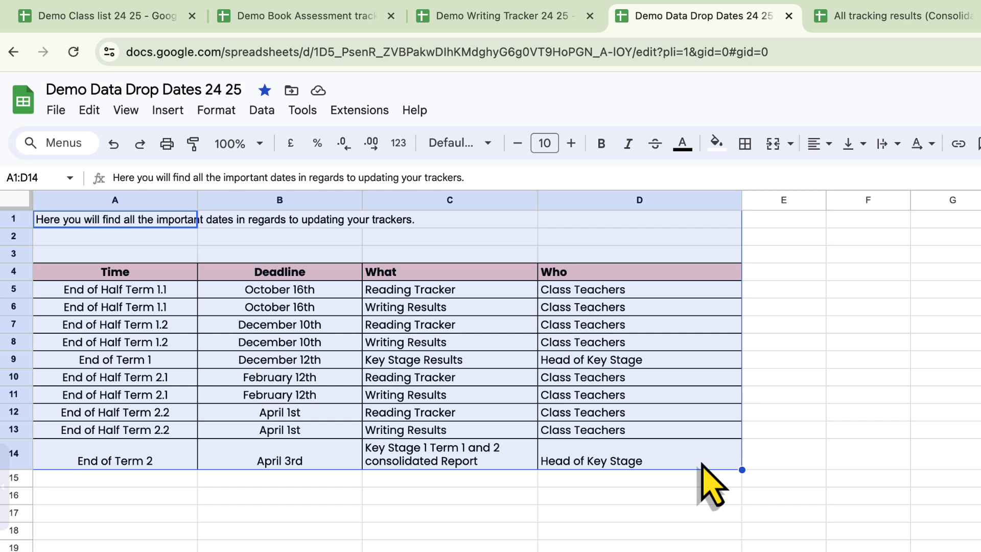
mouse_move(439, 325)
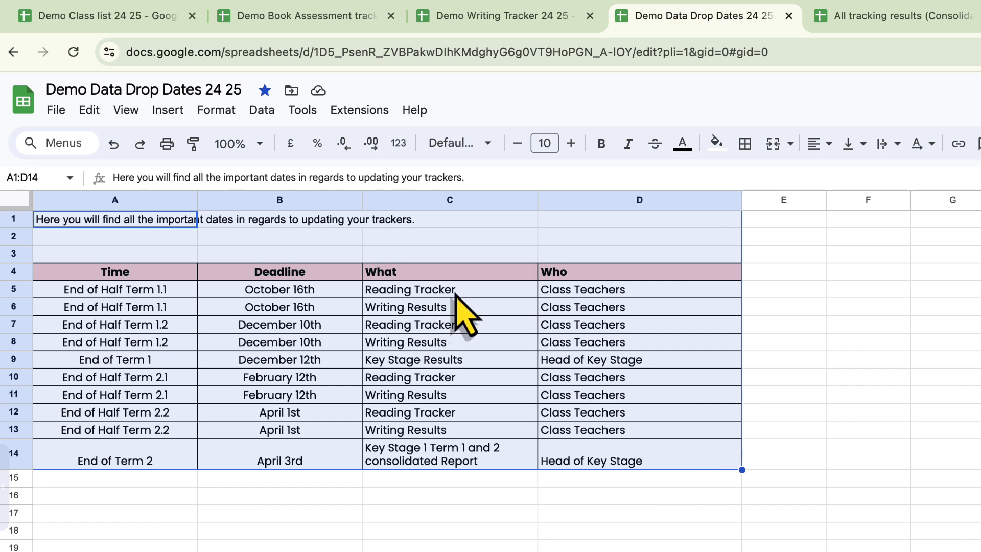
click(261, 111)
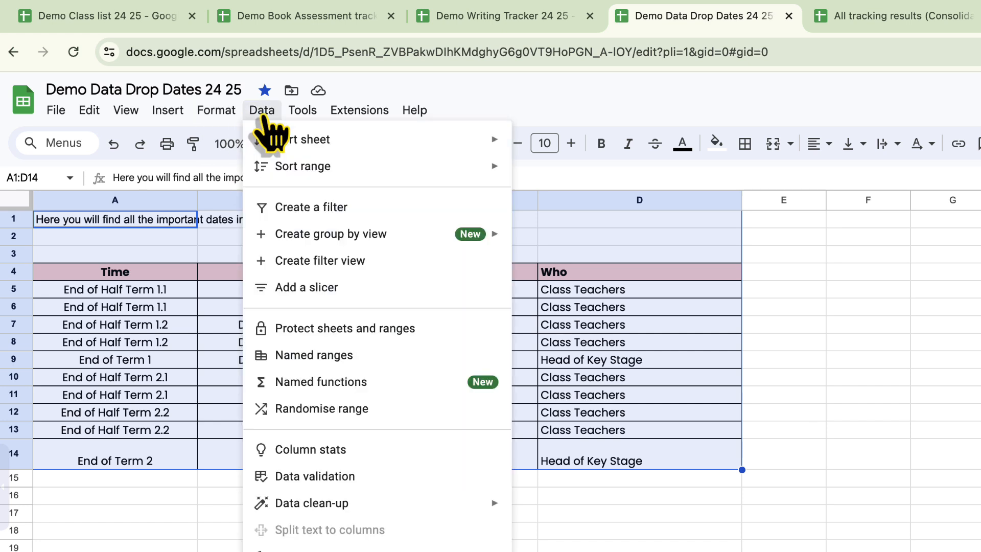
mouse_move(314, 354)
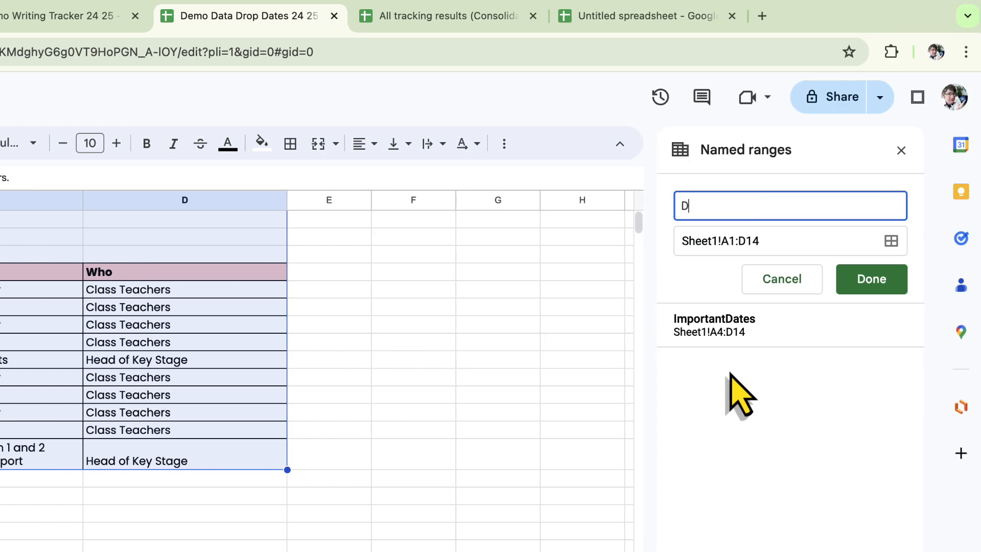
text(ataDrop)
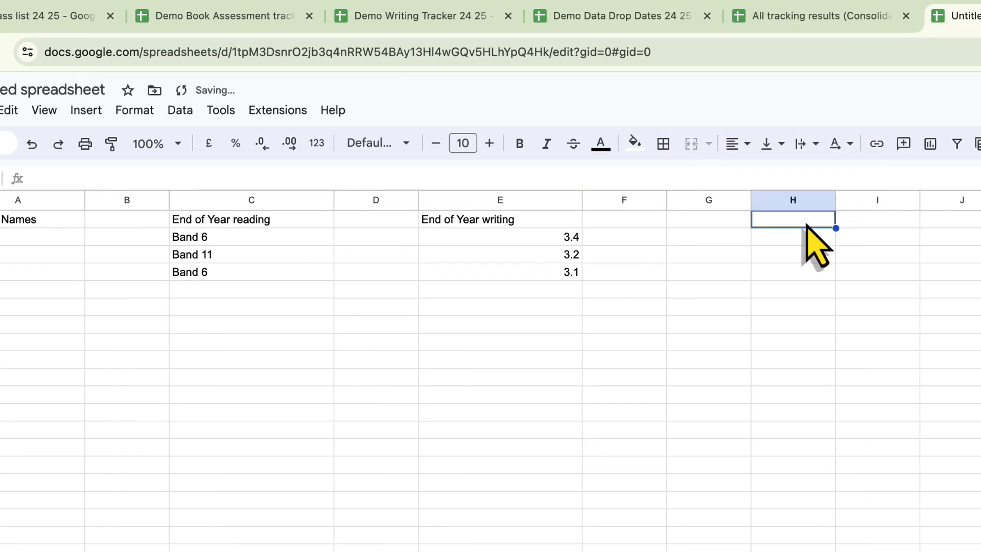
Enter an IMPORTRANGE formula in H1 with the Data Drop Dates link and range "DataDropDates".
text(=impo)
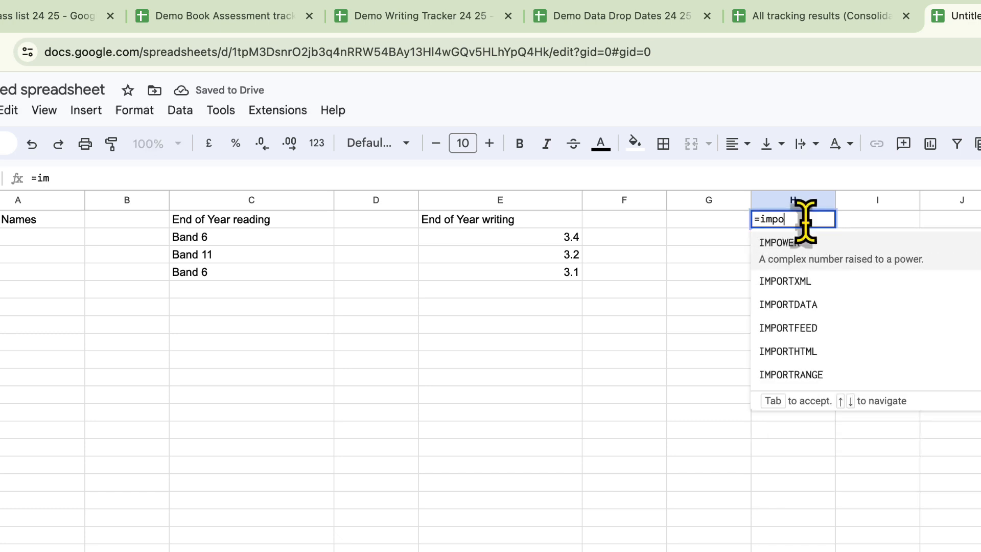
click(790, 375)
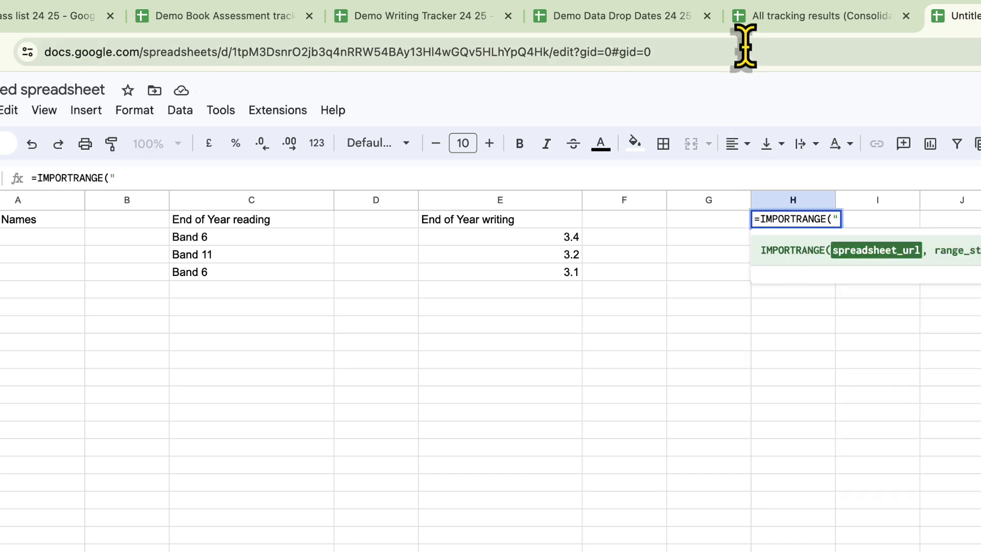
click(619, 15)
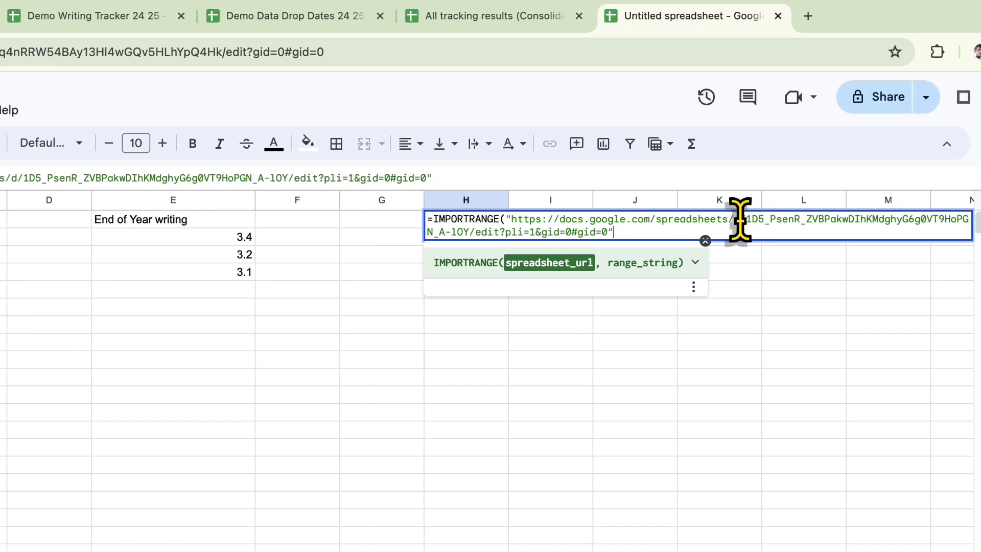
text(,")
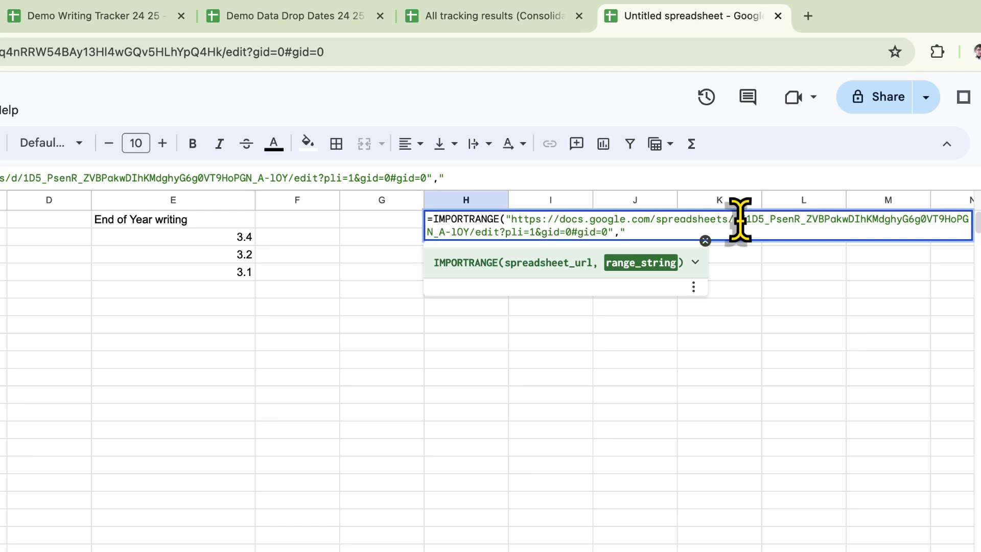
text(DataDr)
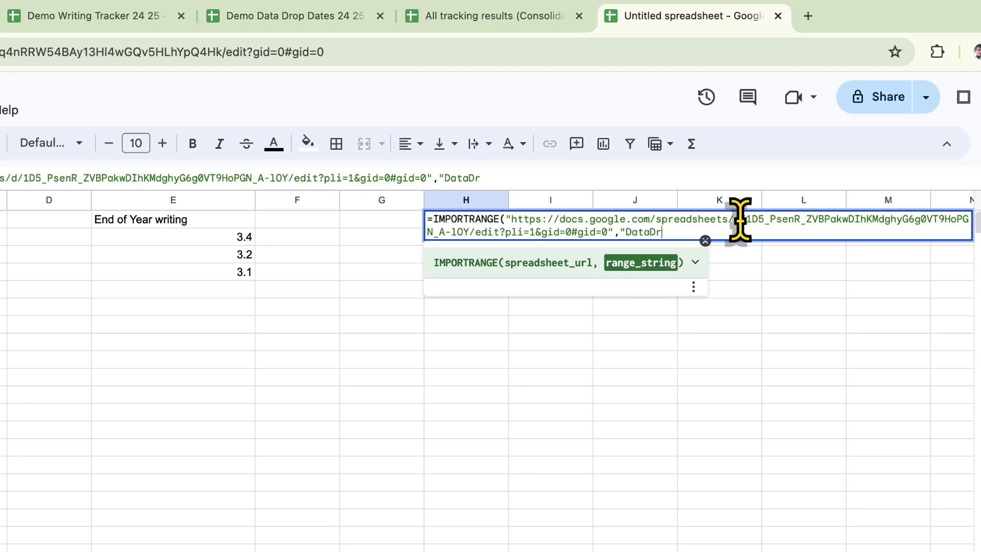
text(opDates")
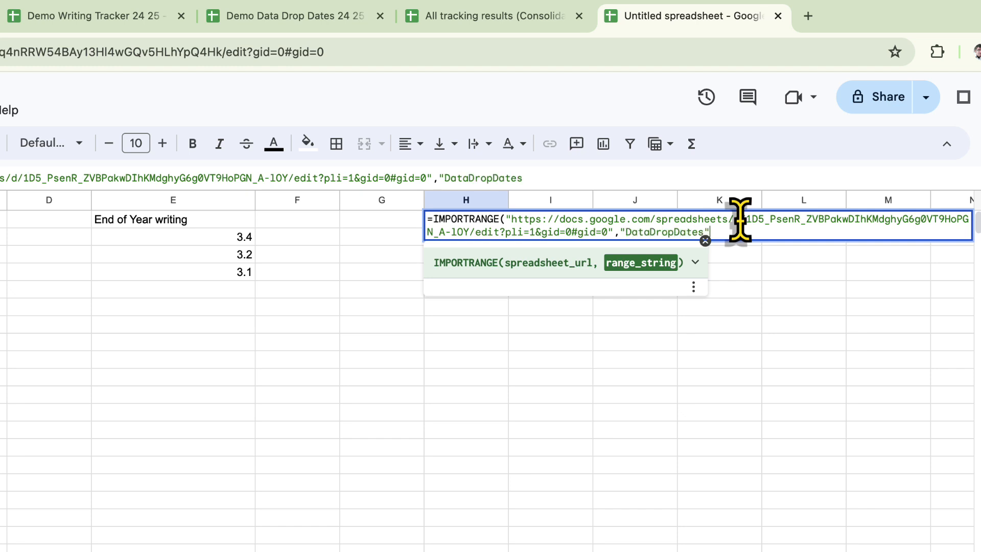